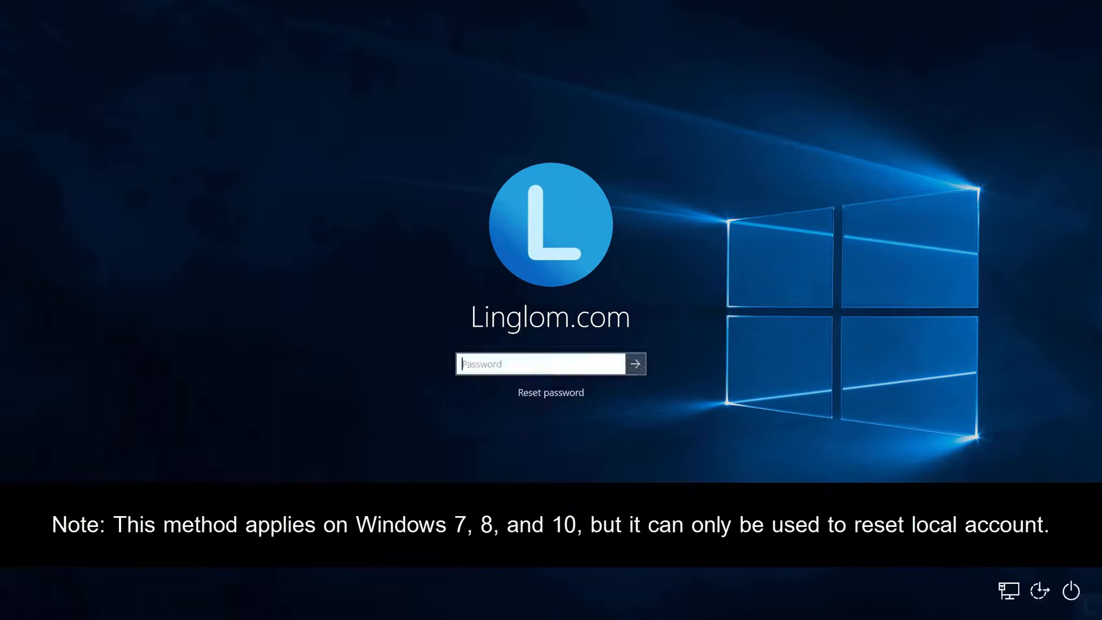
After a failed sign-in attempt, restart the computer from the login screen's power menu
click(635, 364)
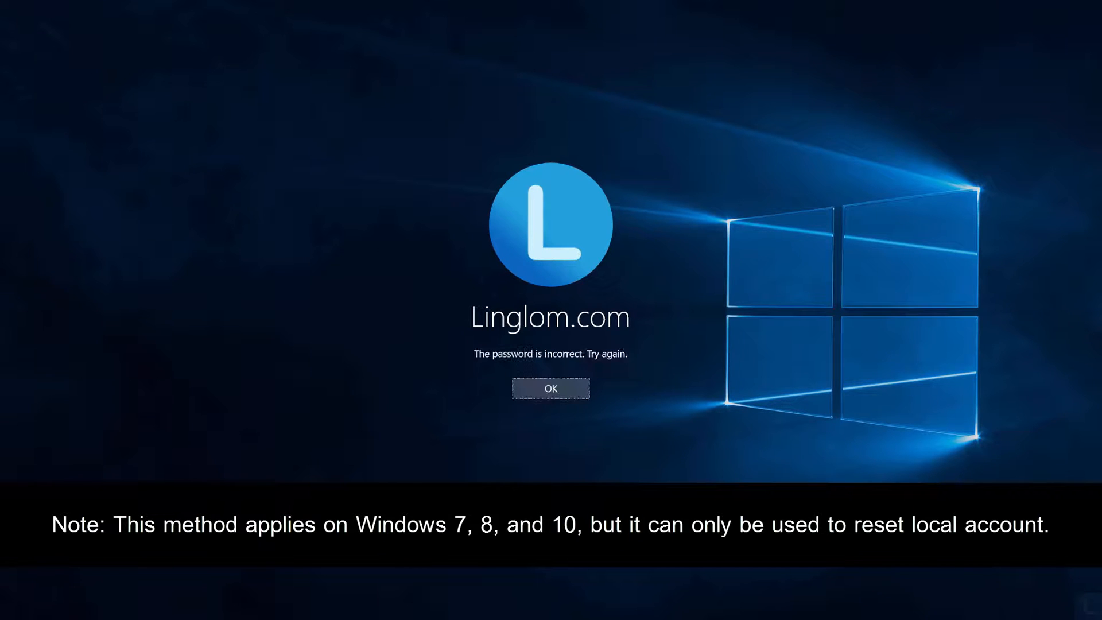
click(549, 388)
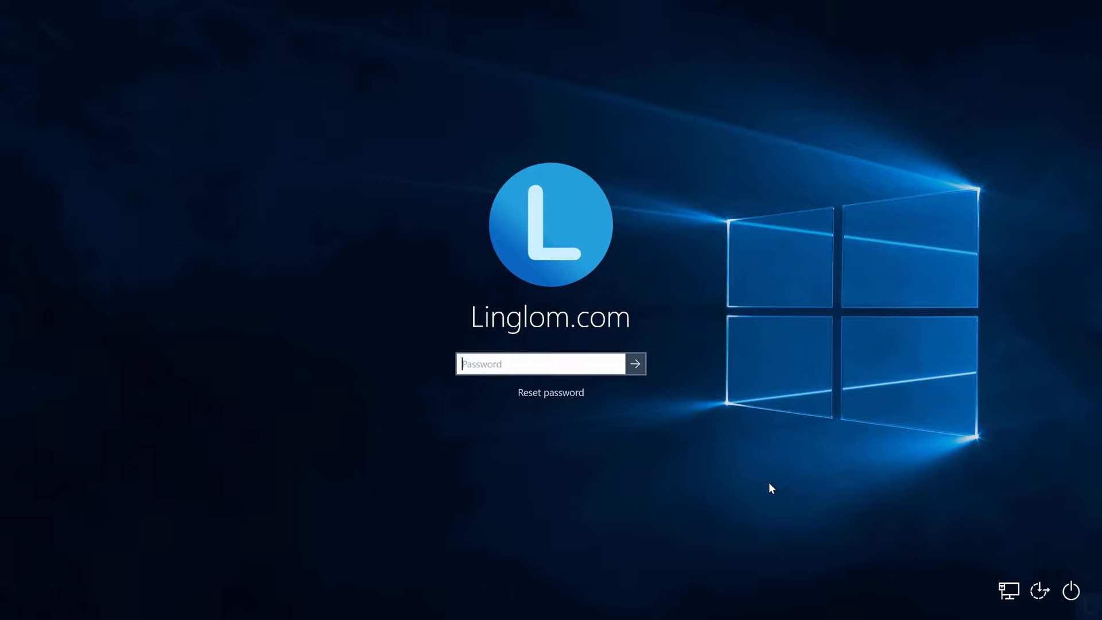
click(1071, 590)
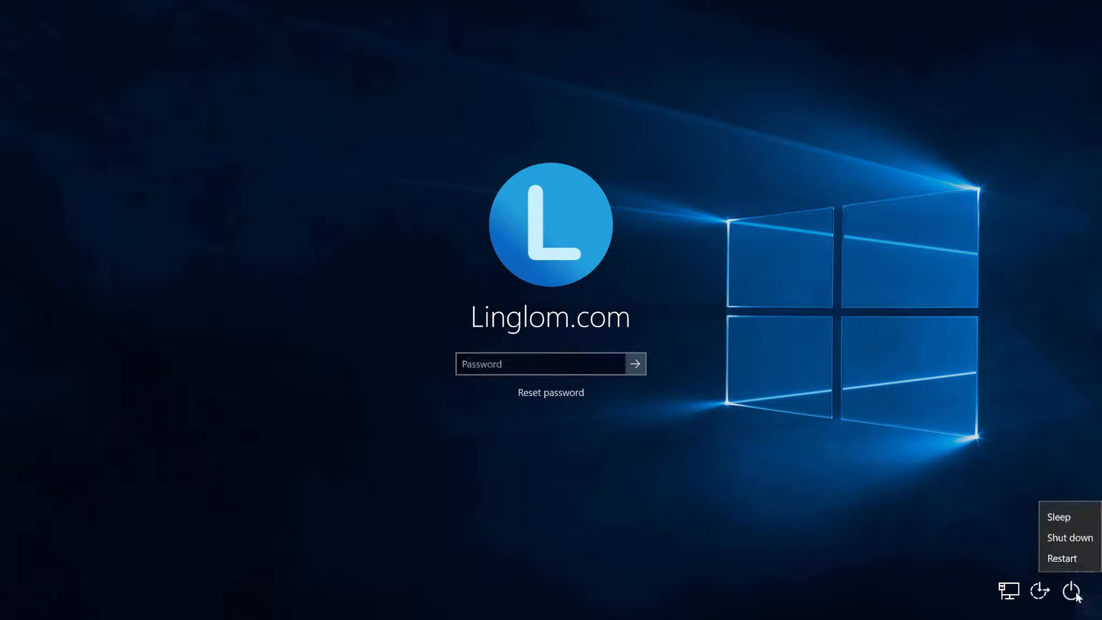
click(1061, 557)
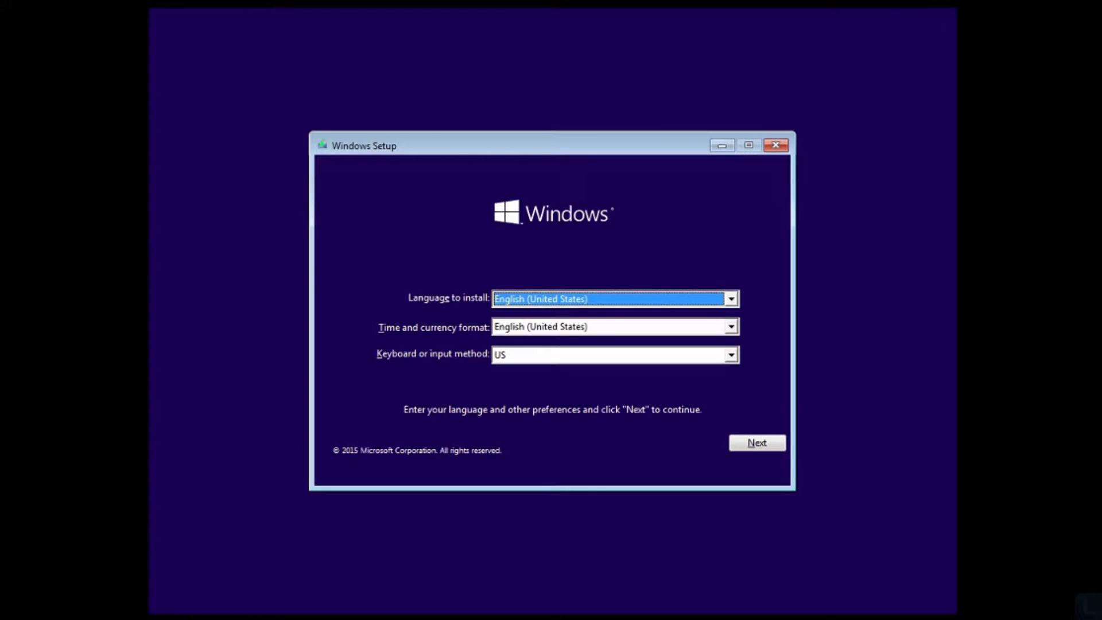
Continue past language settings to Repair your computer and open a command prompt with Shift+F10
click(757, 443)
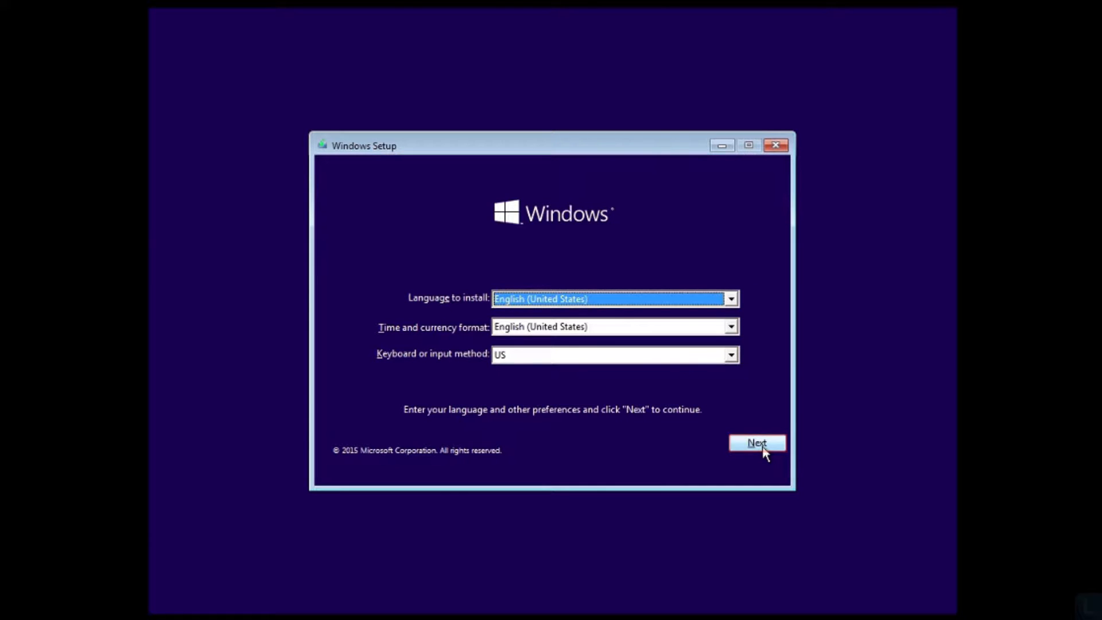
click(756, 443)
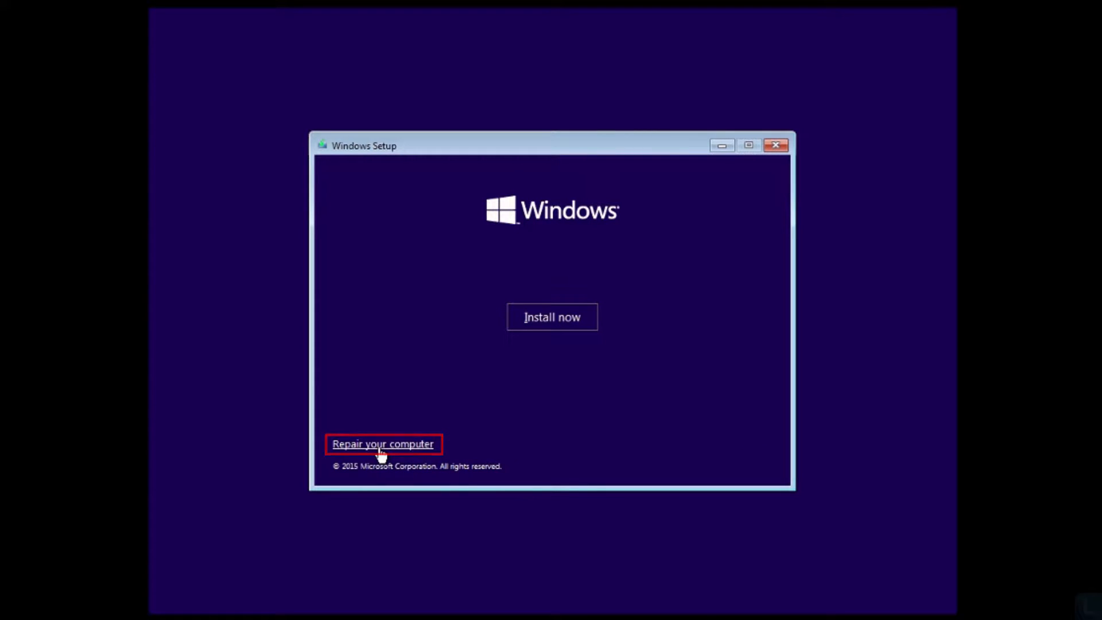
click(382, 443)
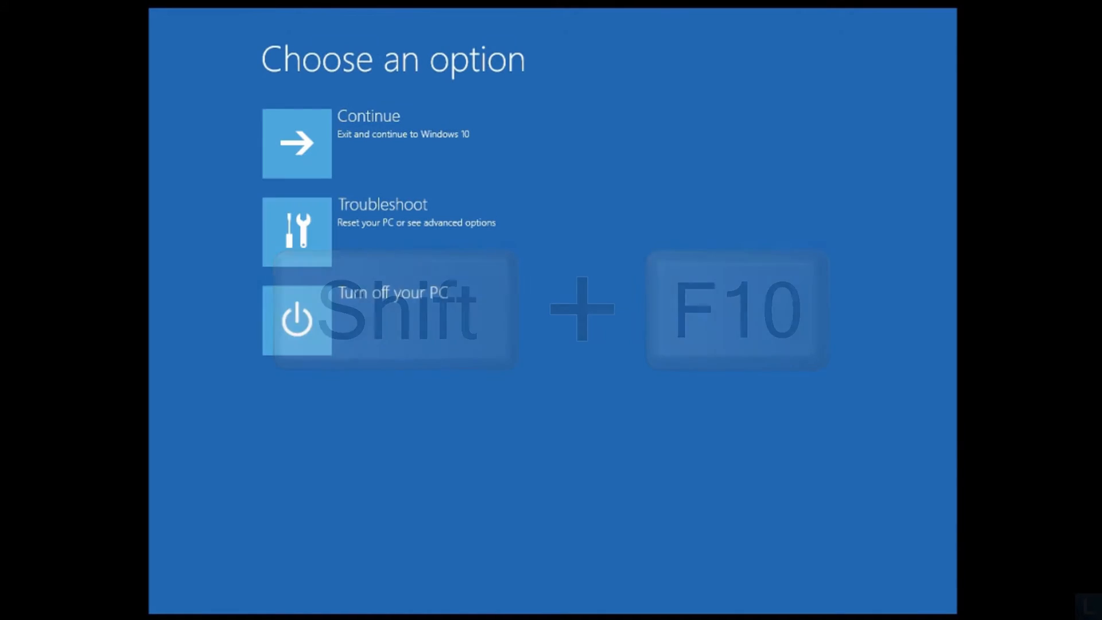
key(shift+f10)
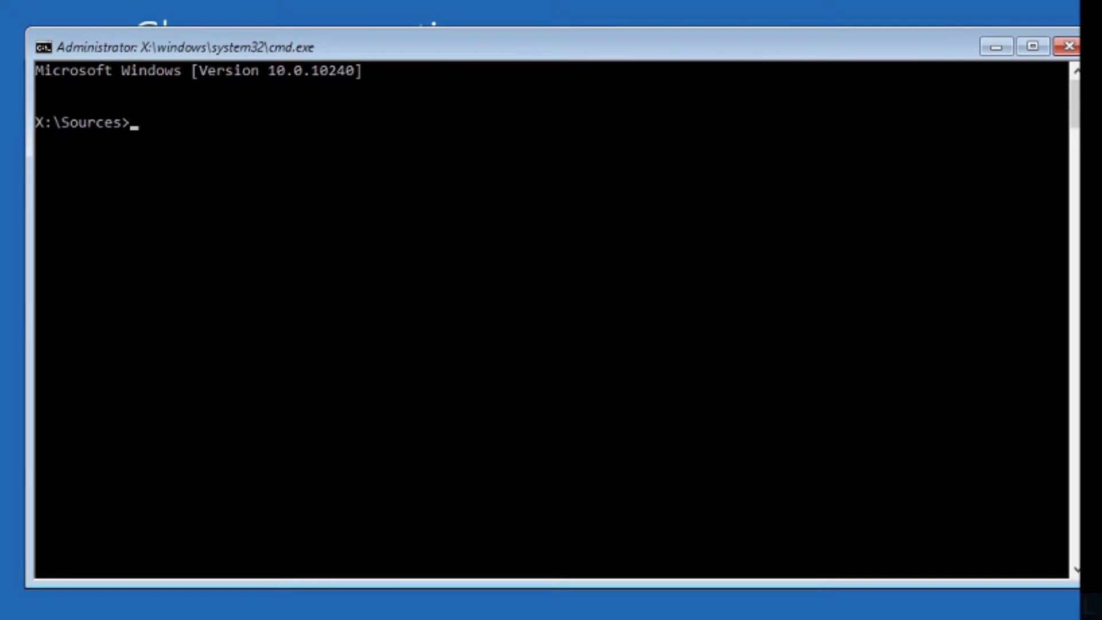
List the contents of drives C and D with dir to locate the Windows installation
text(c)
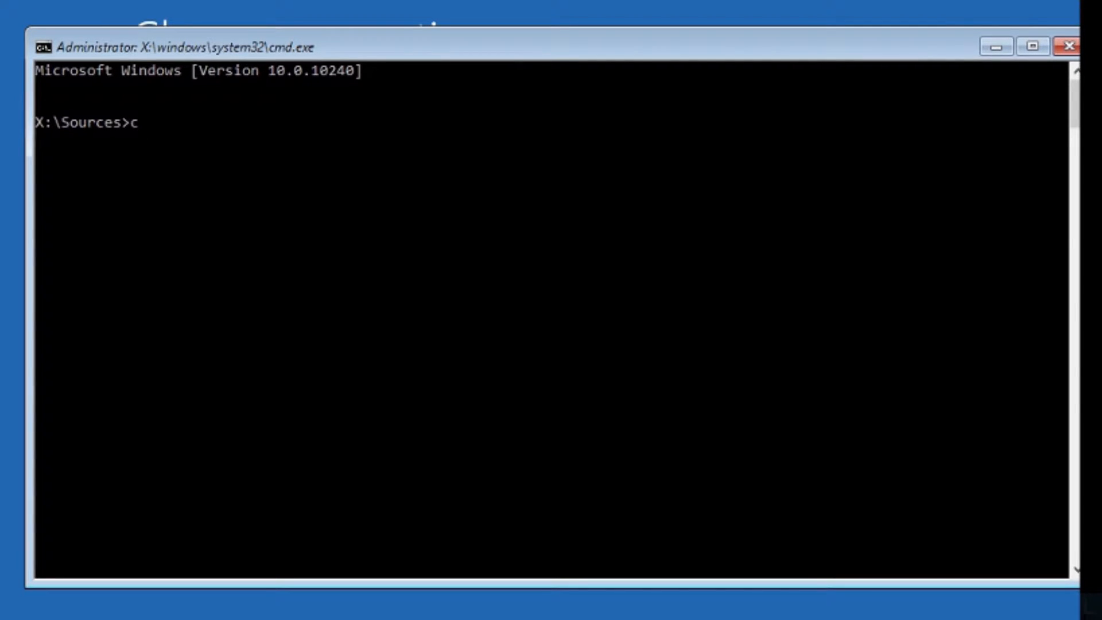
text(:)
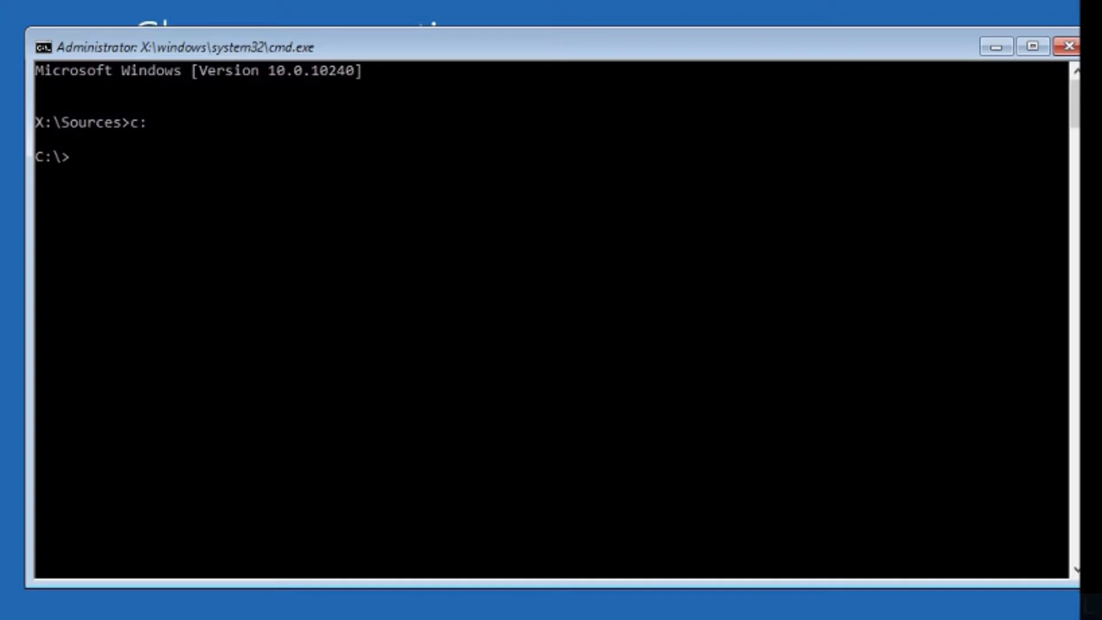
text(dir)
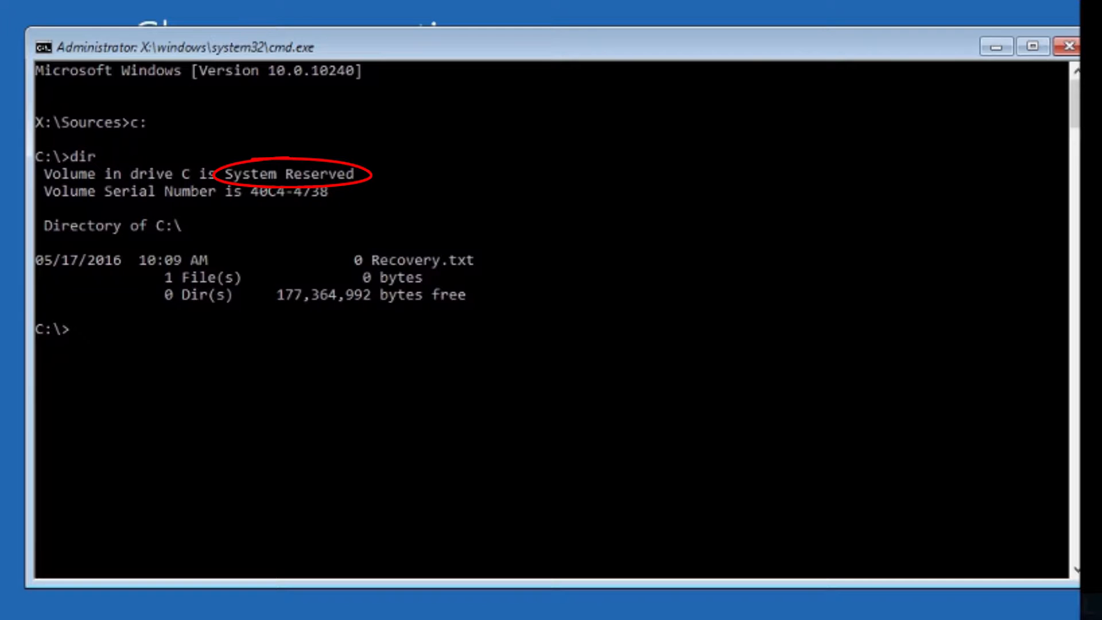
text(d:)
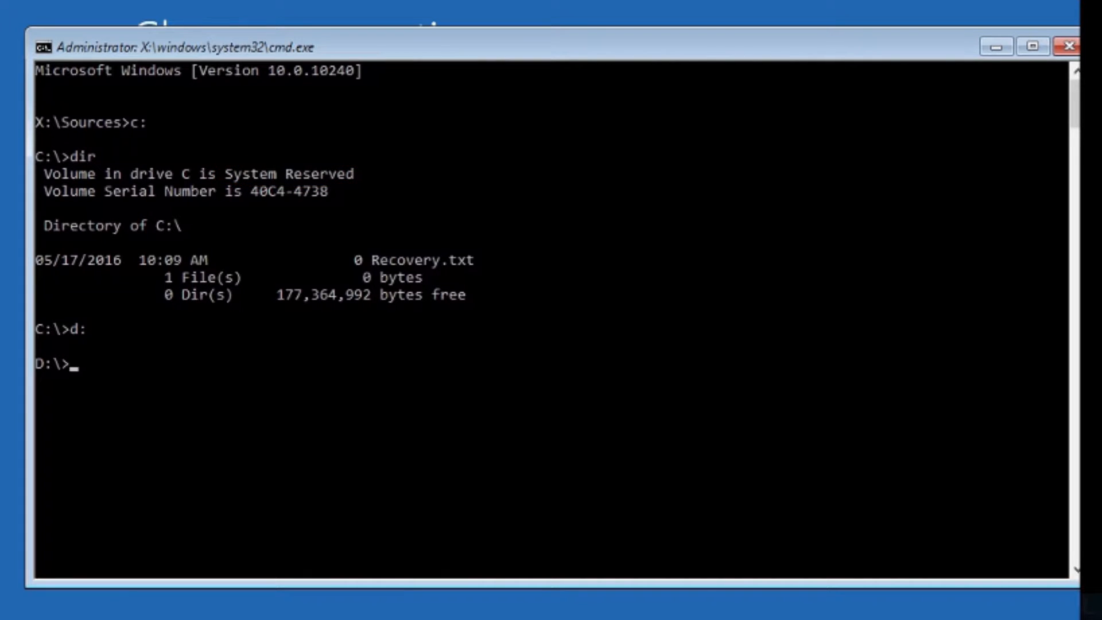
text(dir)
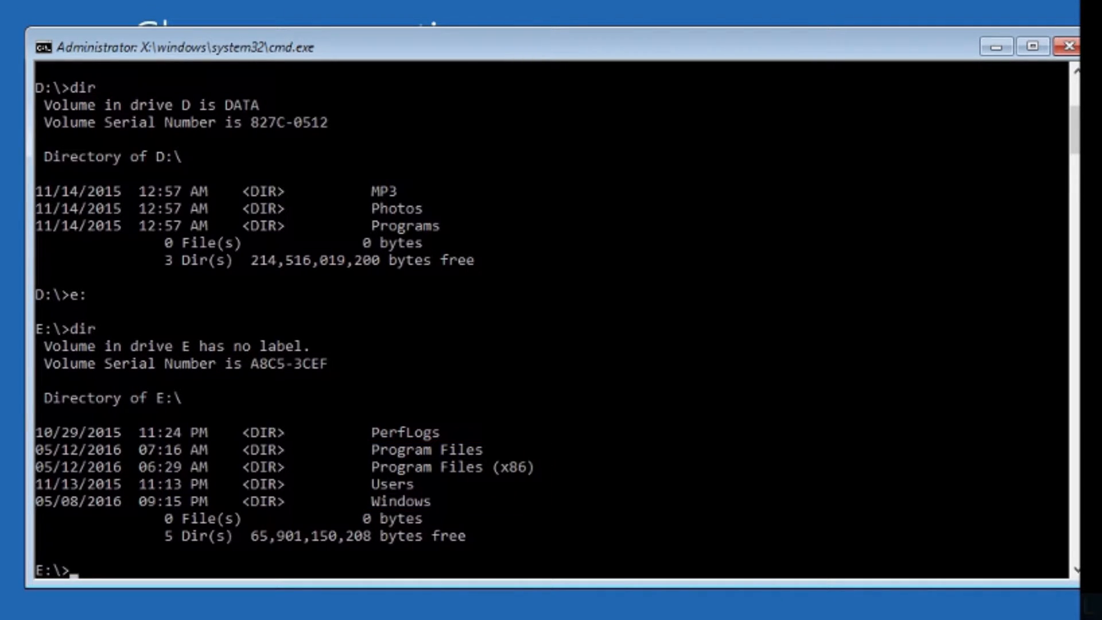
Copy e:\windows\system32\sethc.exe to the root of drive E as a backup
text(copy)
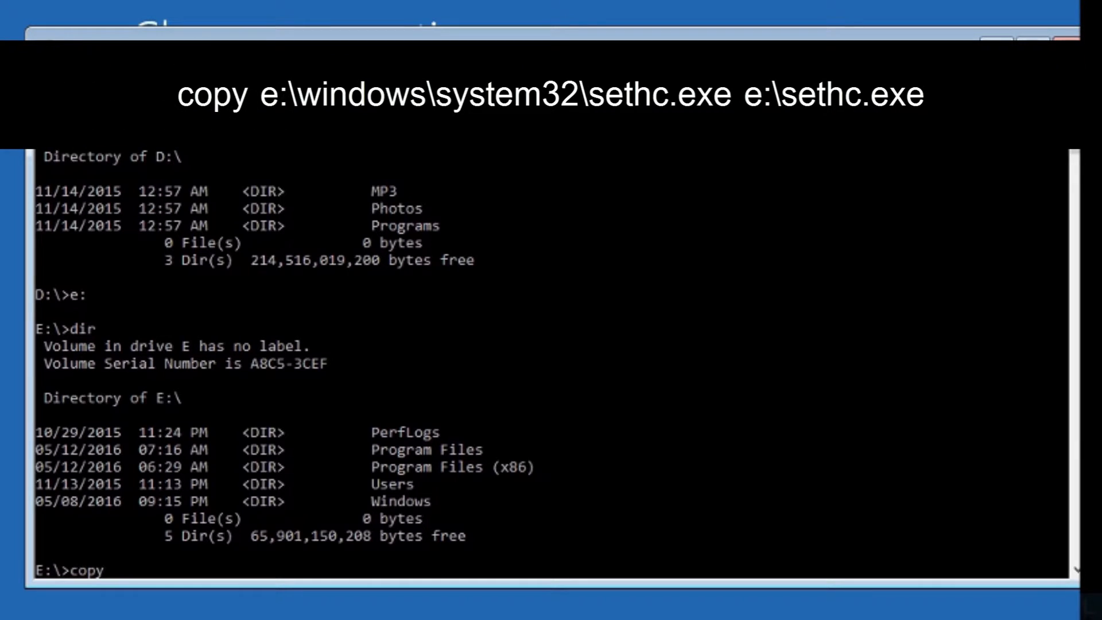
text(e:\windows\sy)
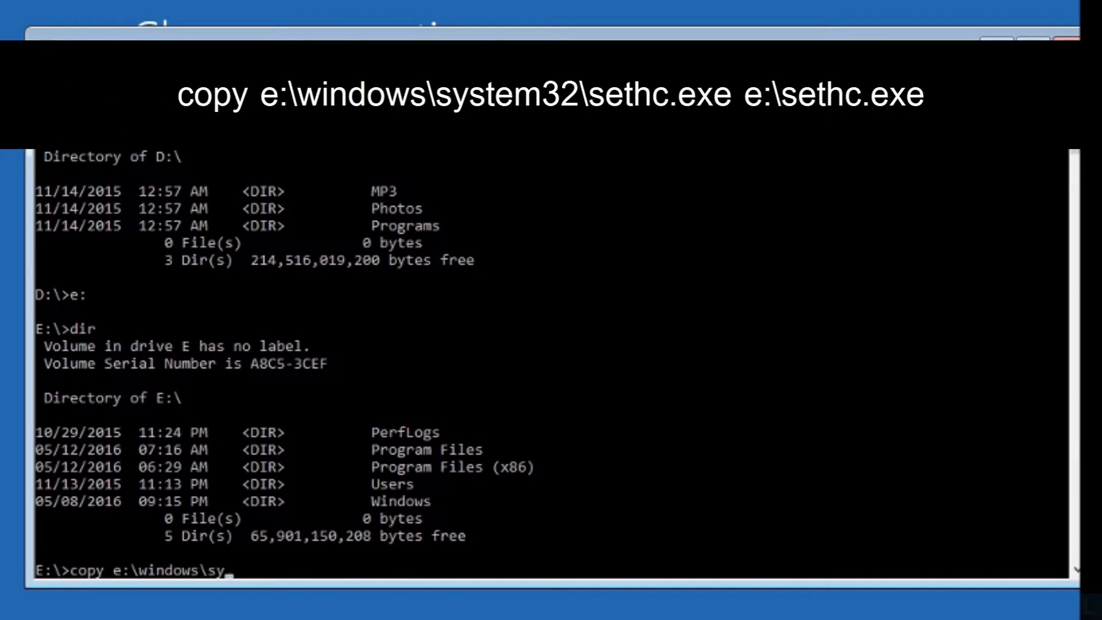
text(stem32\sethc)
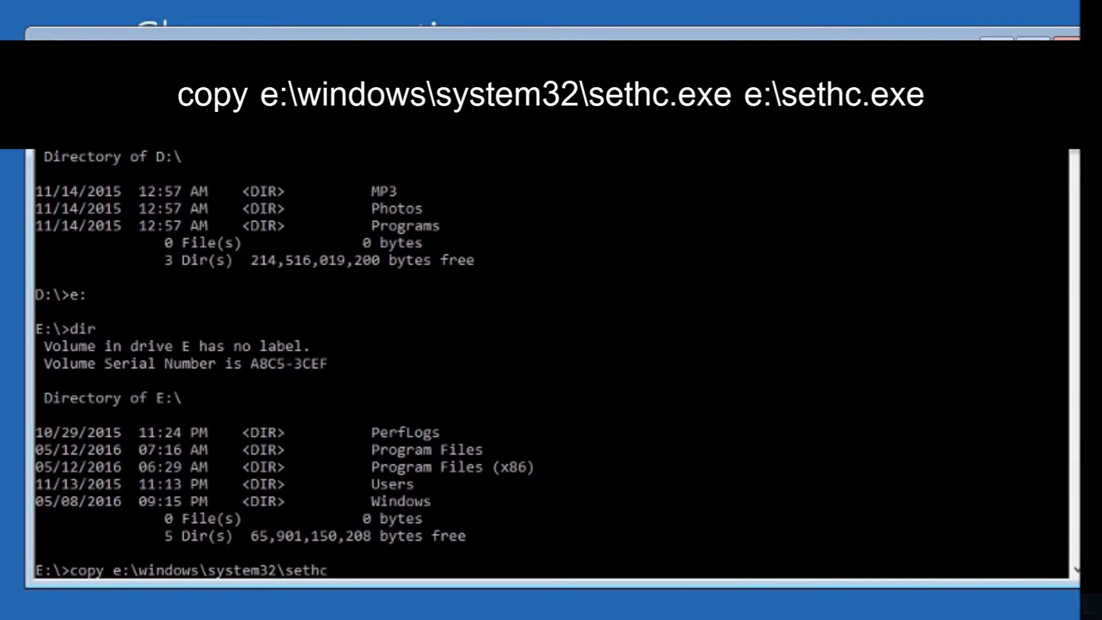
text(.exe e:\sethc.exe)
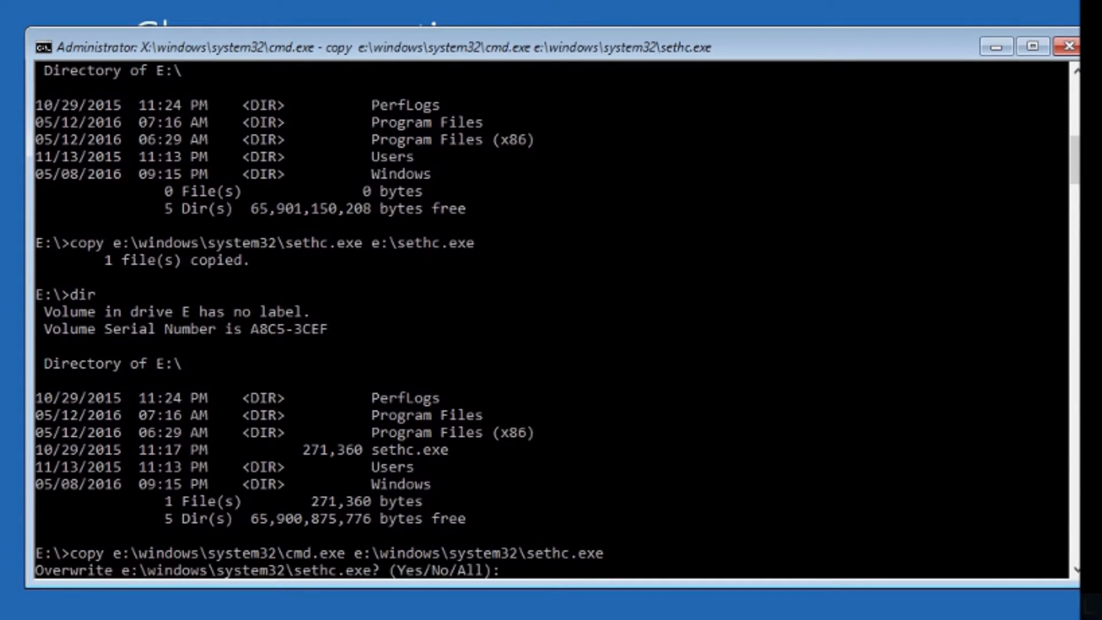
Confirm overwriting sethc.exe with cmd.exe, then exit the command prompt
text(y)
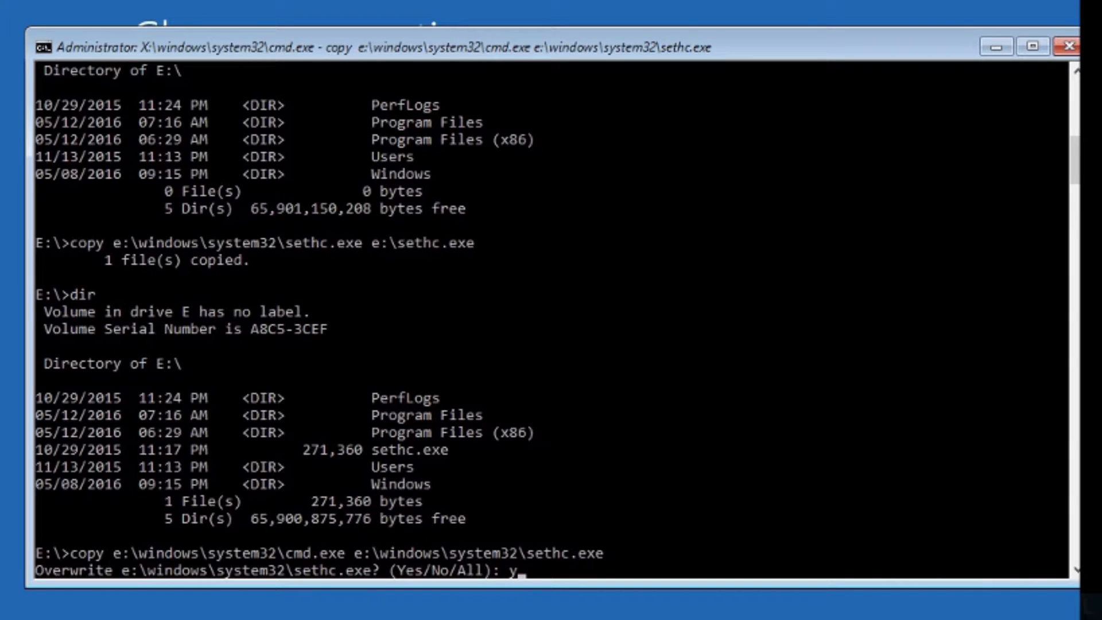
key(enter)
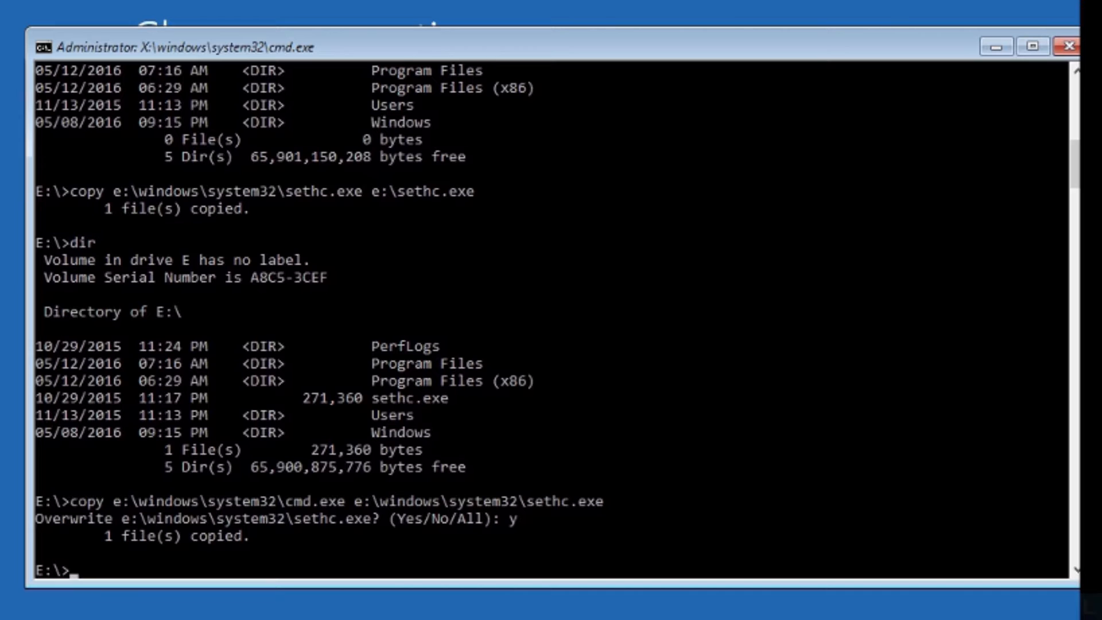
text(exit)
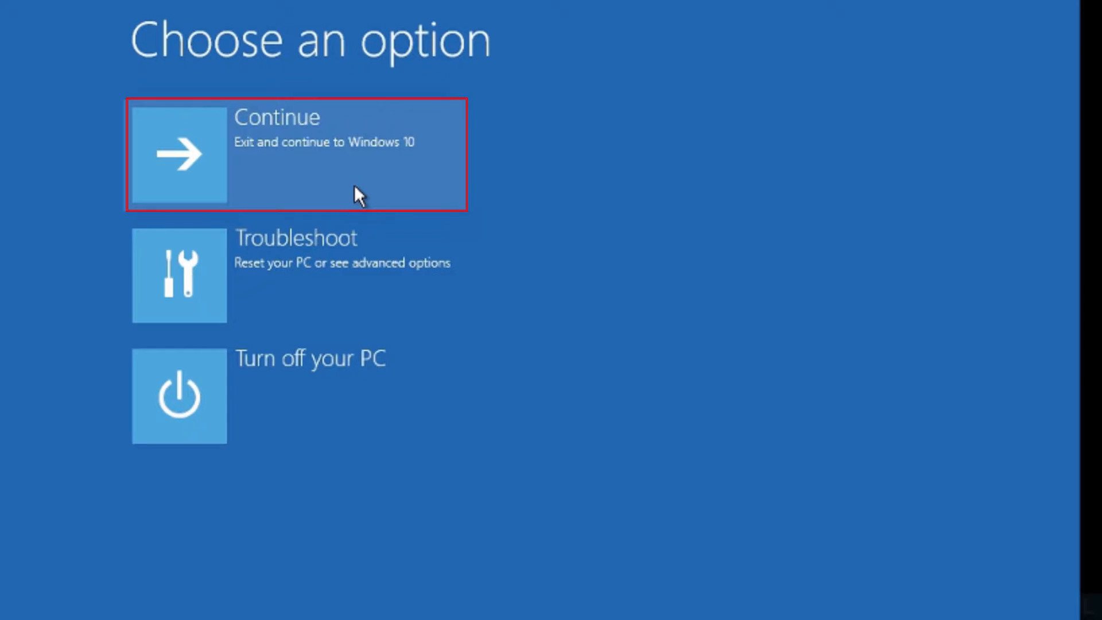
Continue to Windows 10 and trigger the Sticky Keys command prompt at the sign-in screen
click(295, 152)
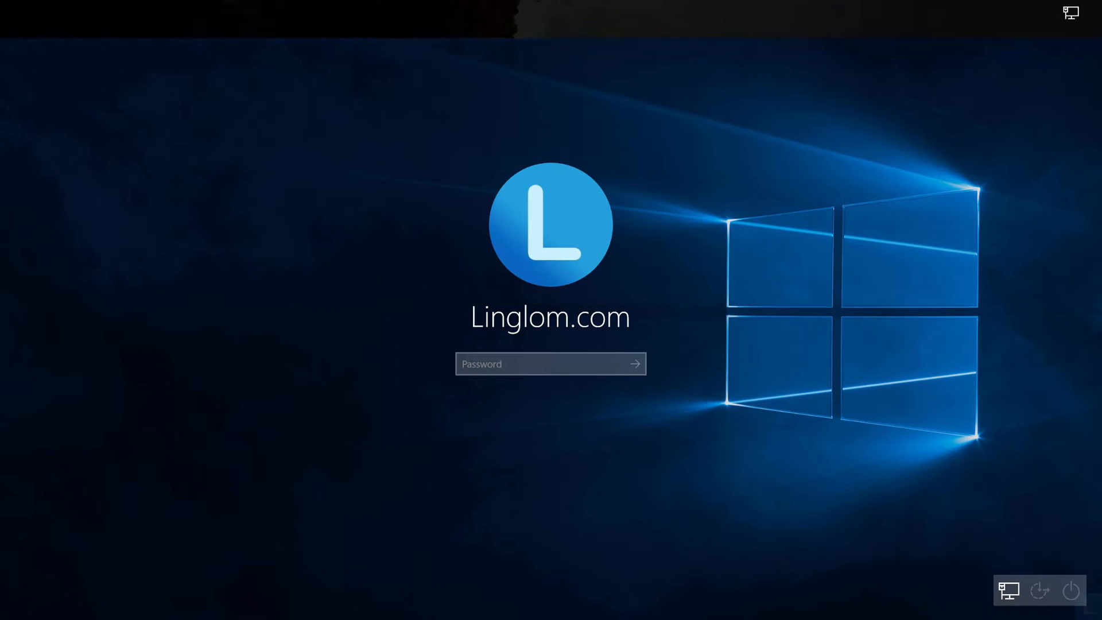
key(shift)
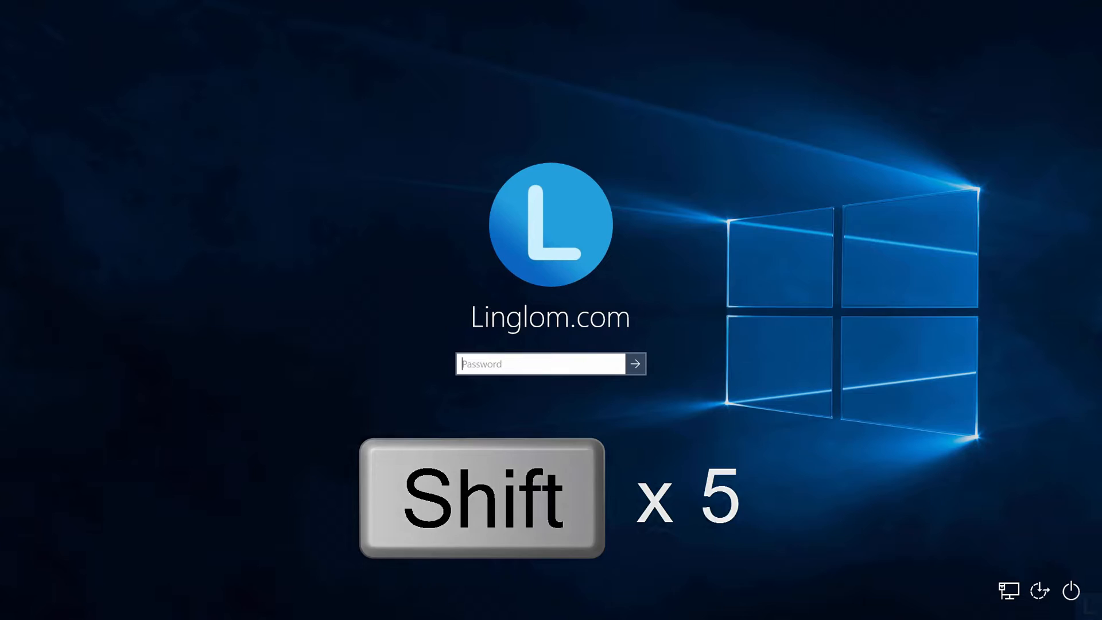
key(shift)
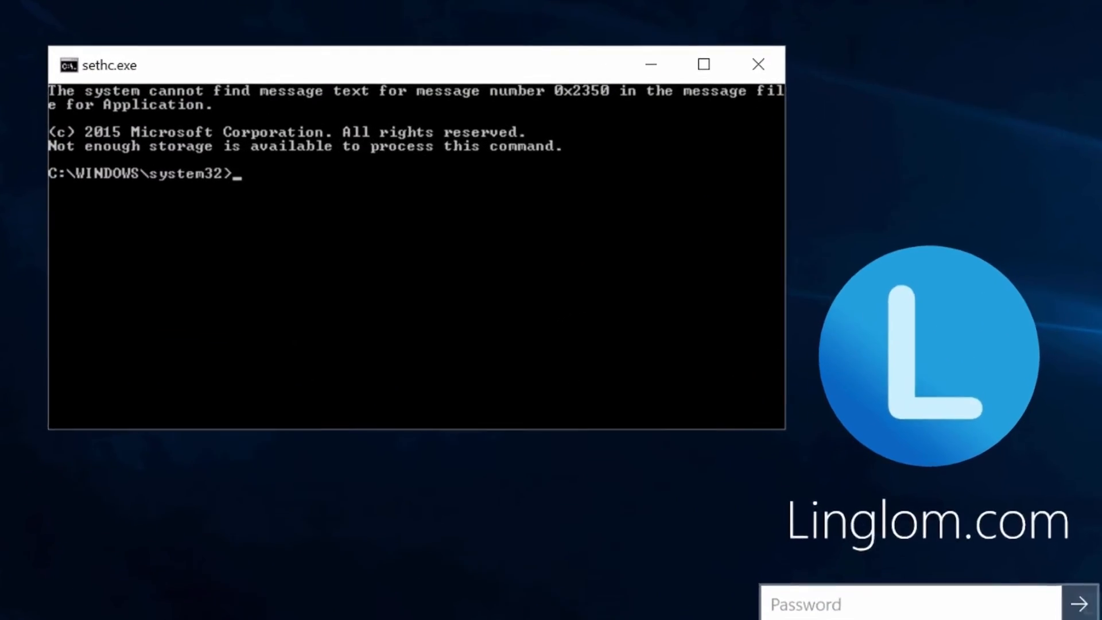
text(net)
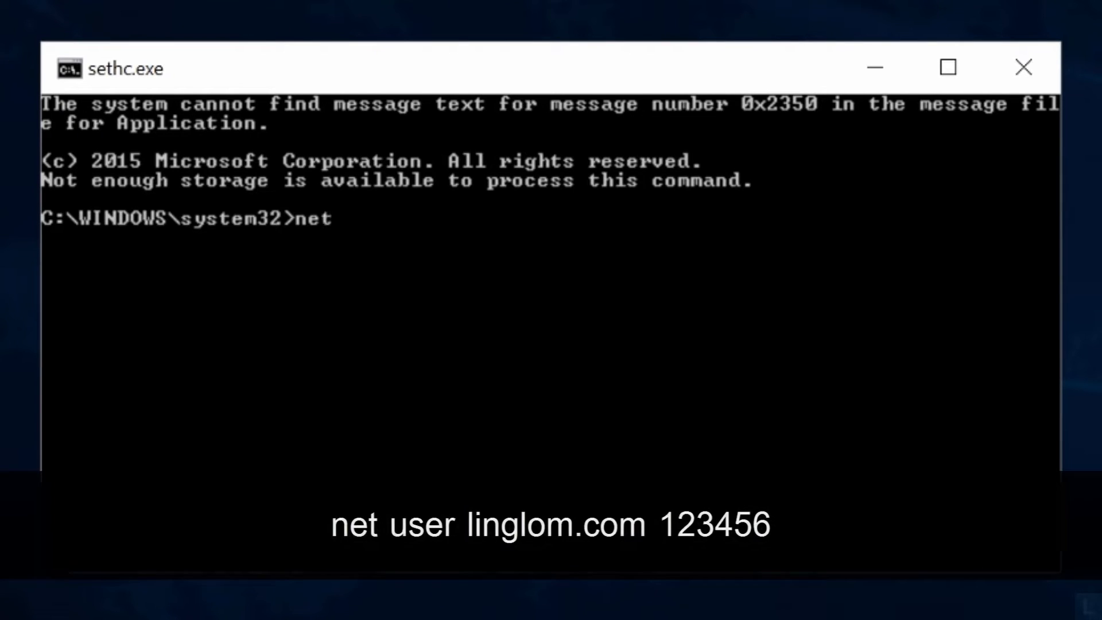
text(user linglom.com)
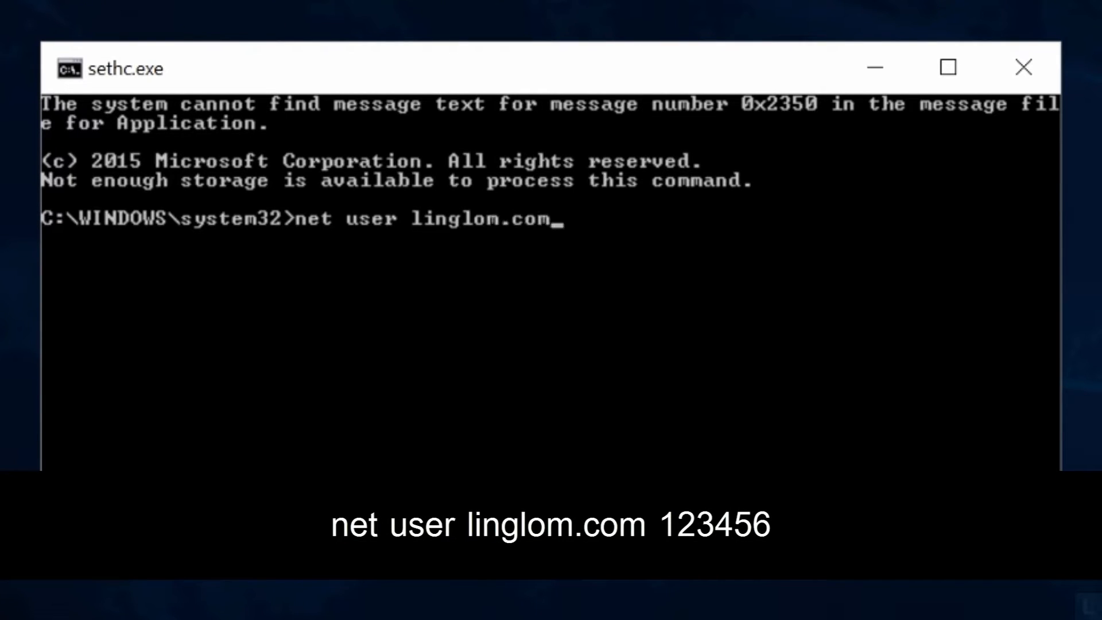
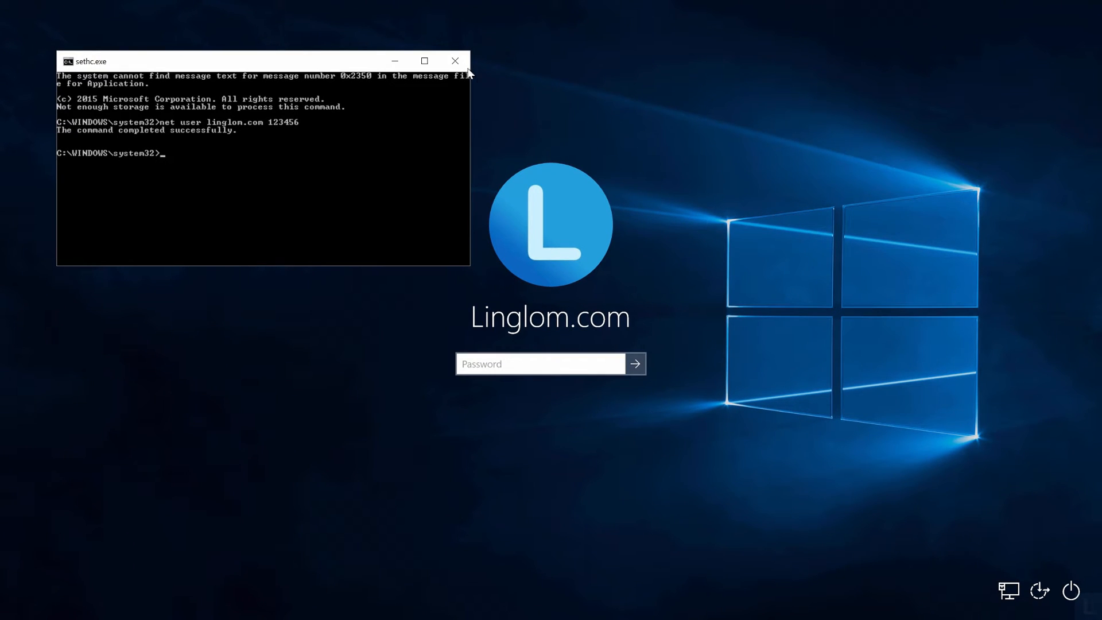
click(455, 61)
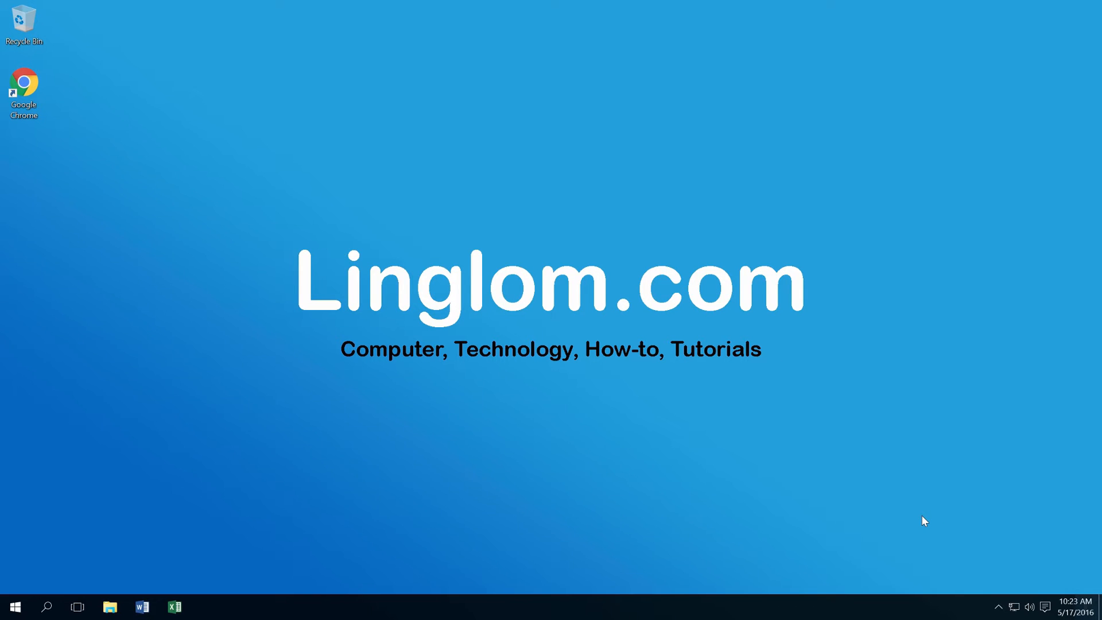
Bring up the Win+X power user menu from the Start button
right_click(13, 605)
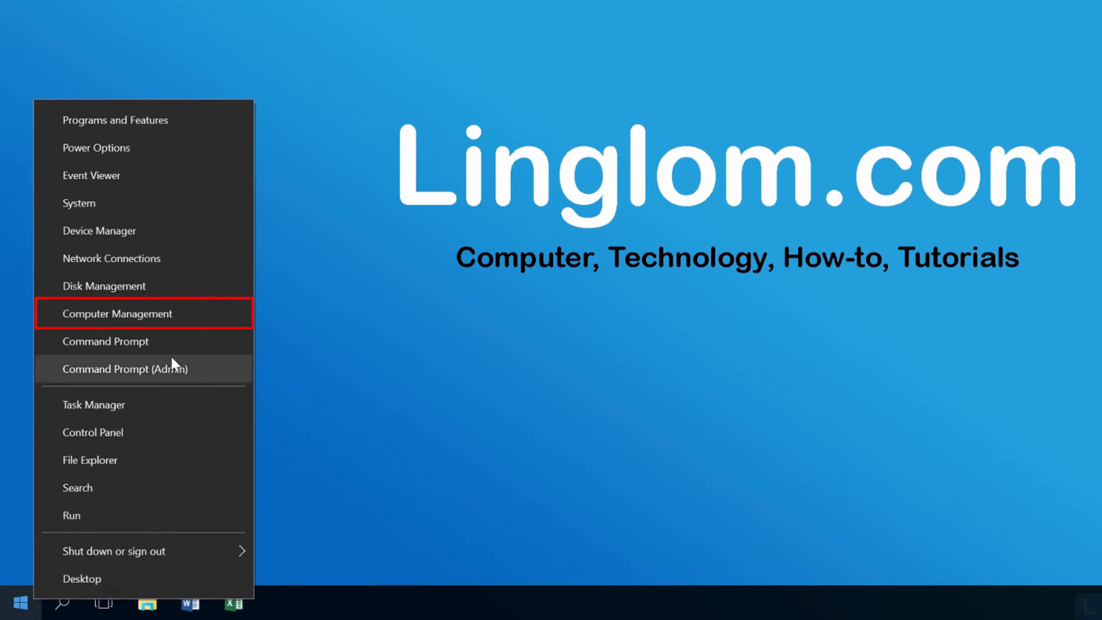
mouse_move(186, 324)
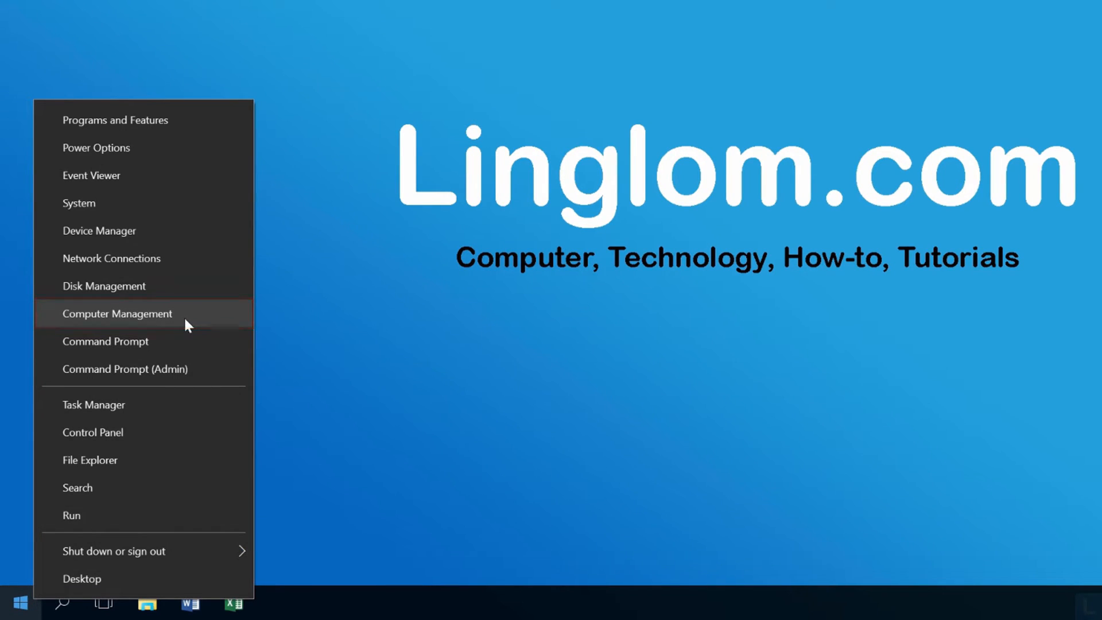
In Computer Management, list Local Users and bring up the Linglom.com account's actions
click(117, 313)
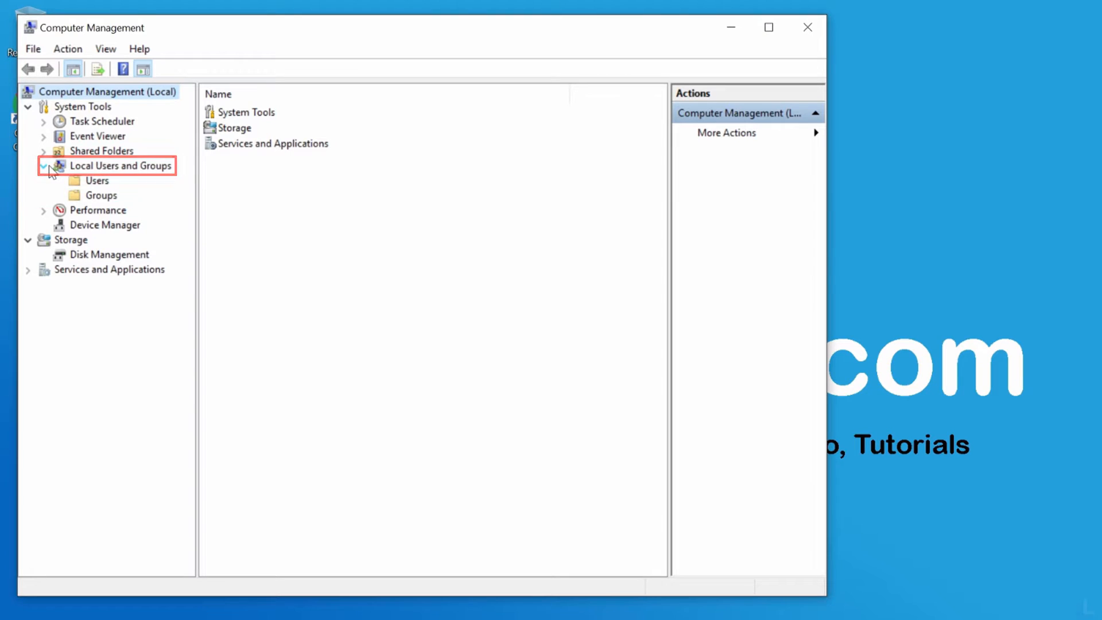
click(96, 180)
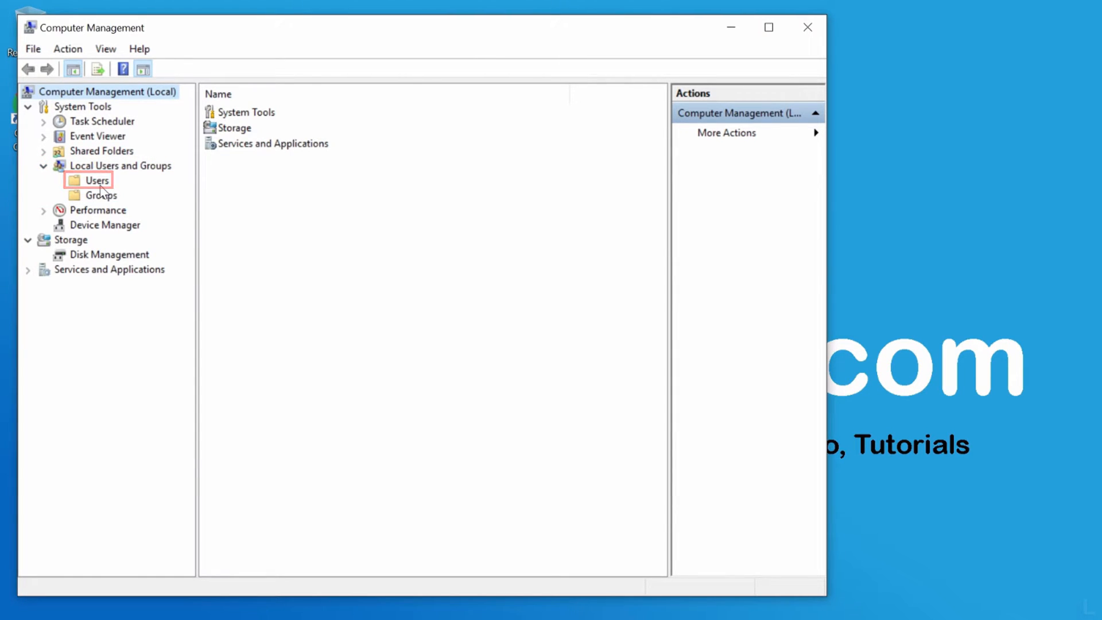
click(96, 180)
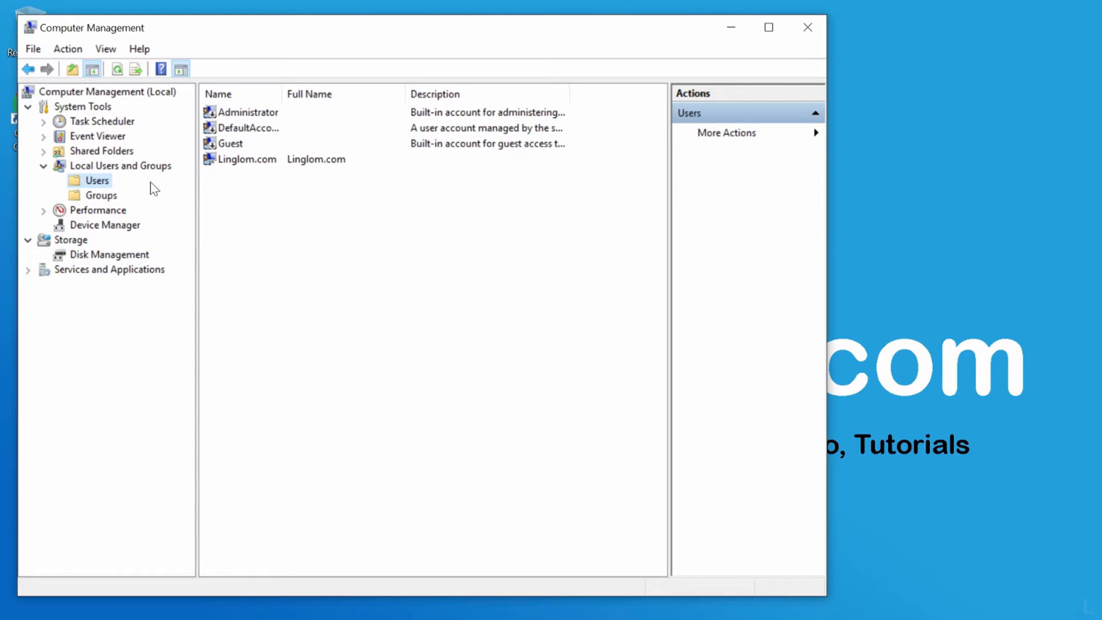
click(246, 158)
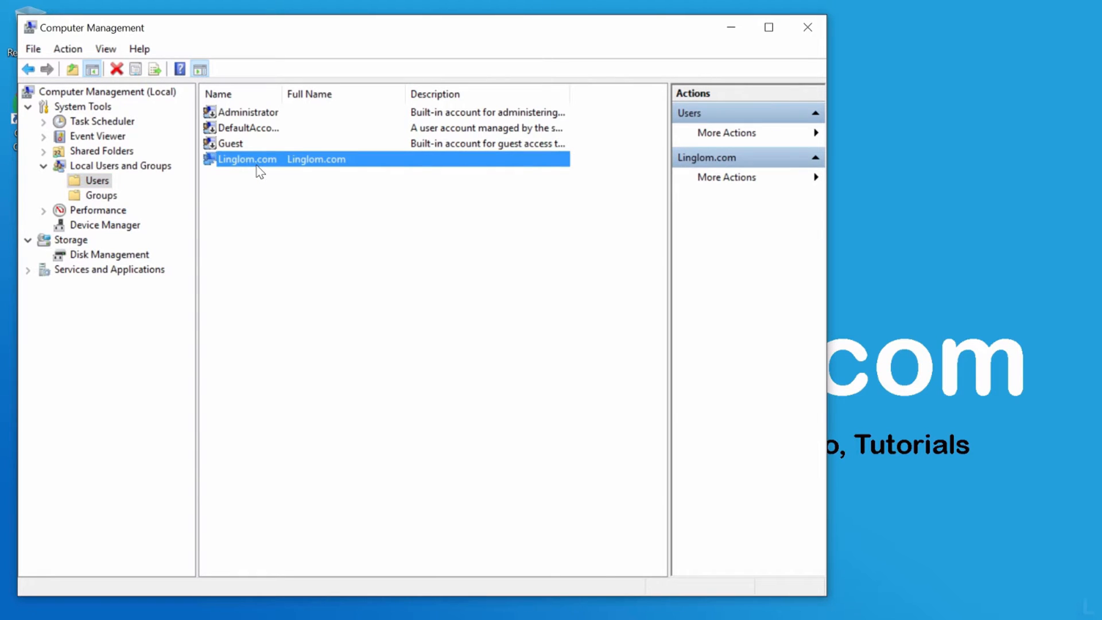
right_click(248, 158)
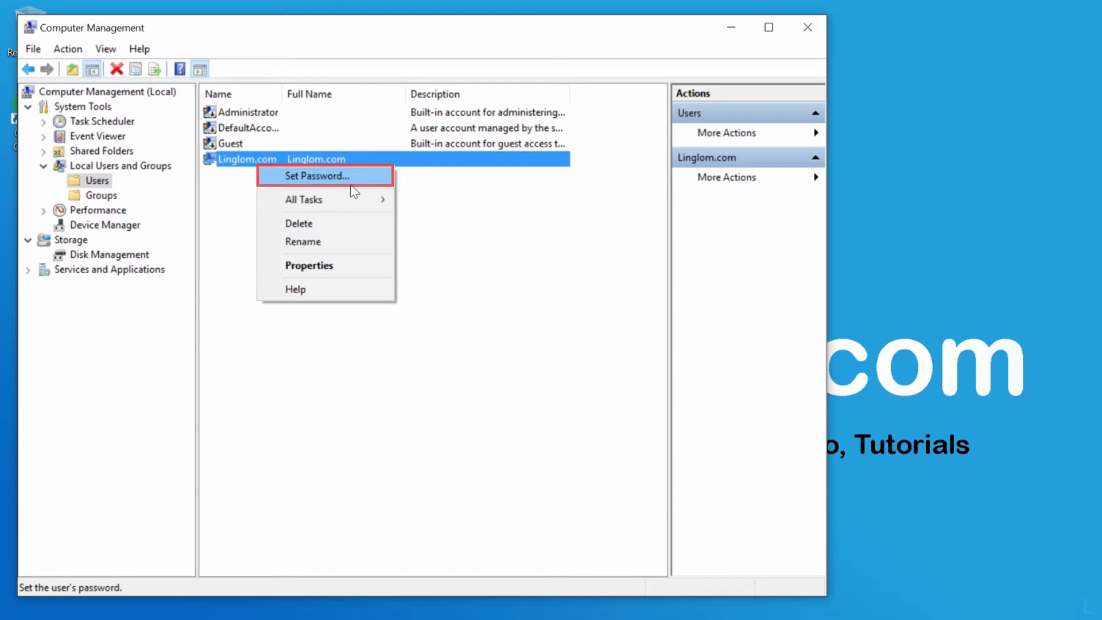
Set a new password for the Linglom.com account via Set Password and confirm it
click(317, 176)
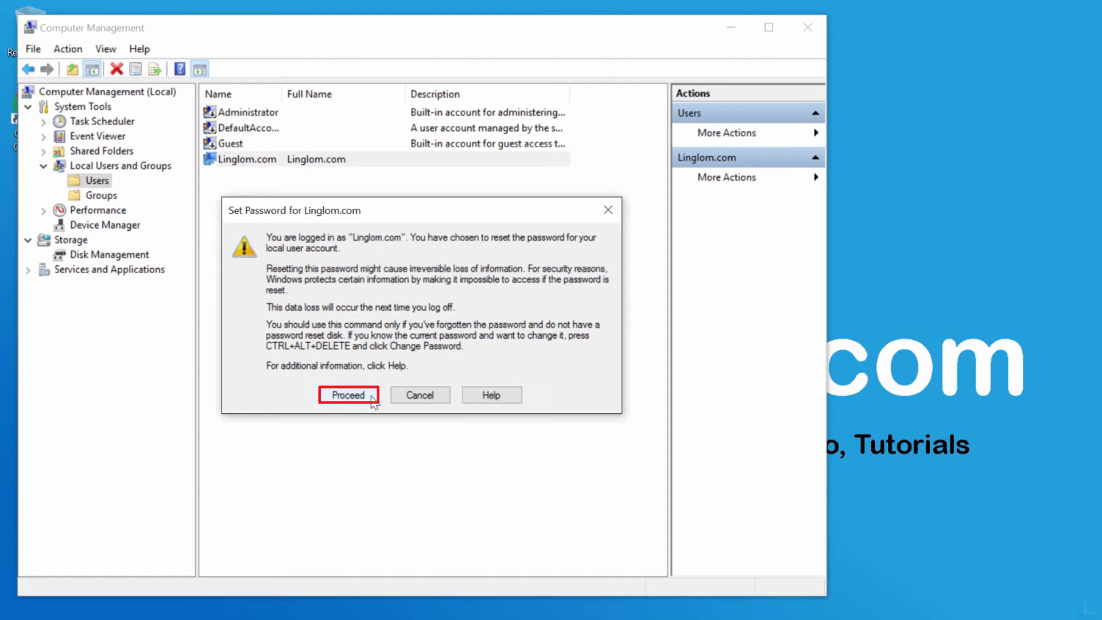
click(347, 394)
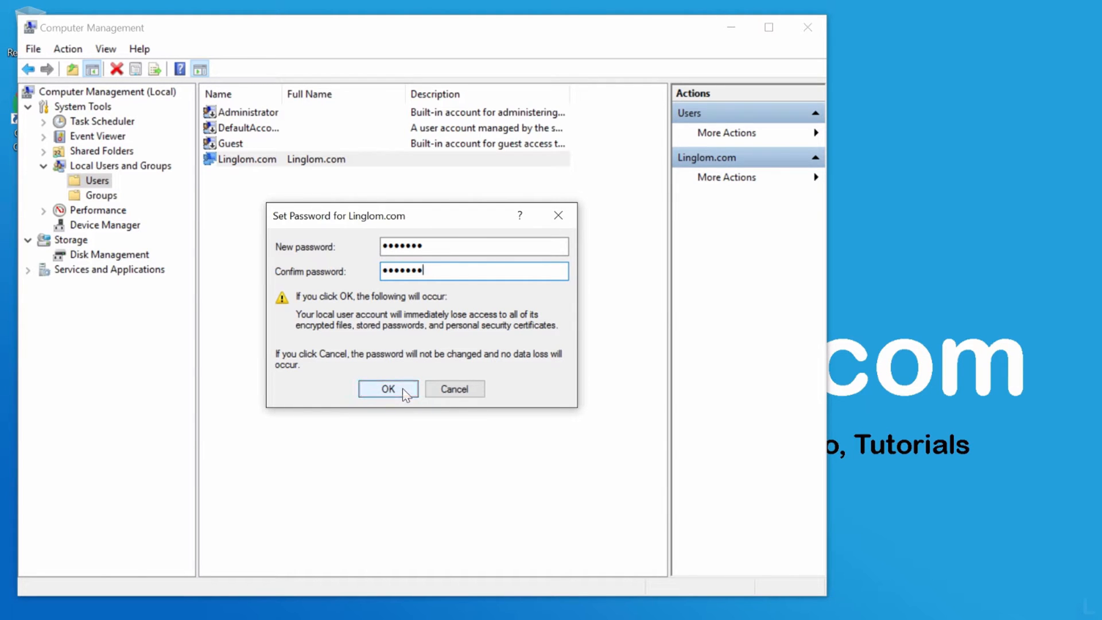
click(387, 389)
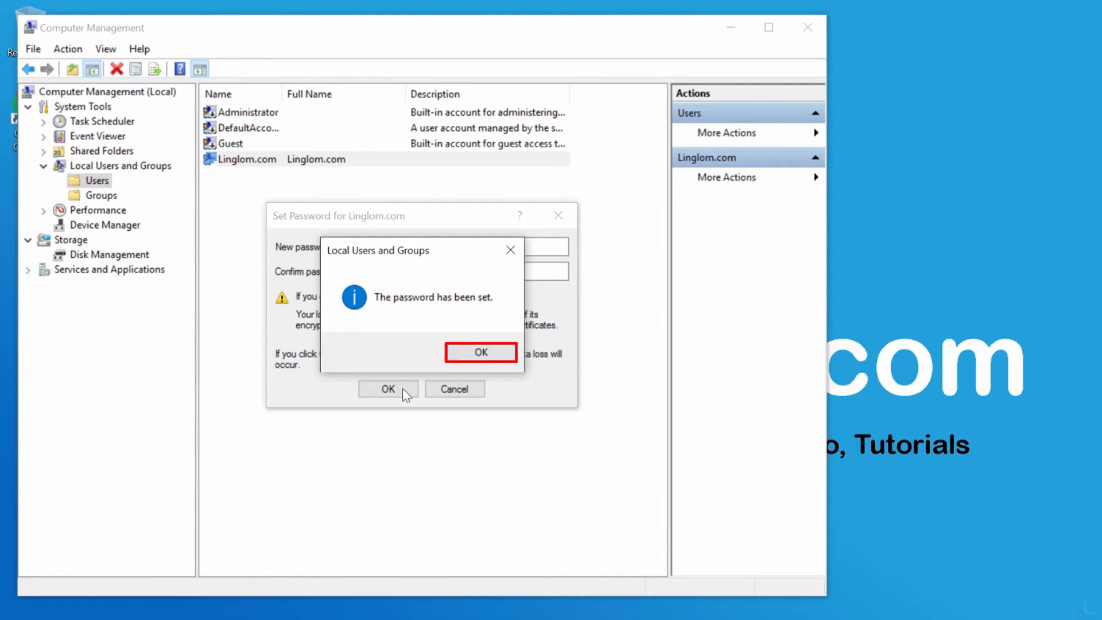
click(480, 352)
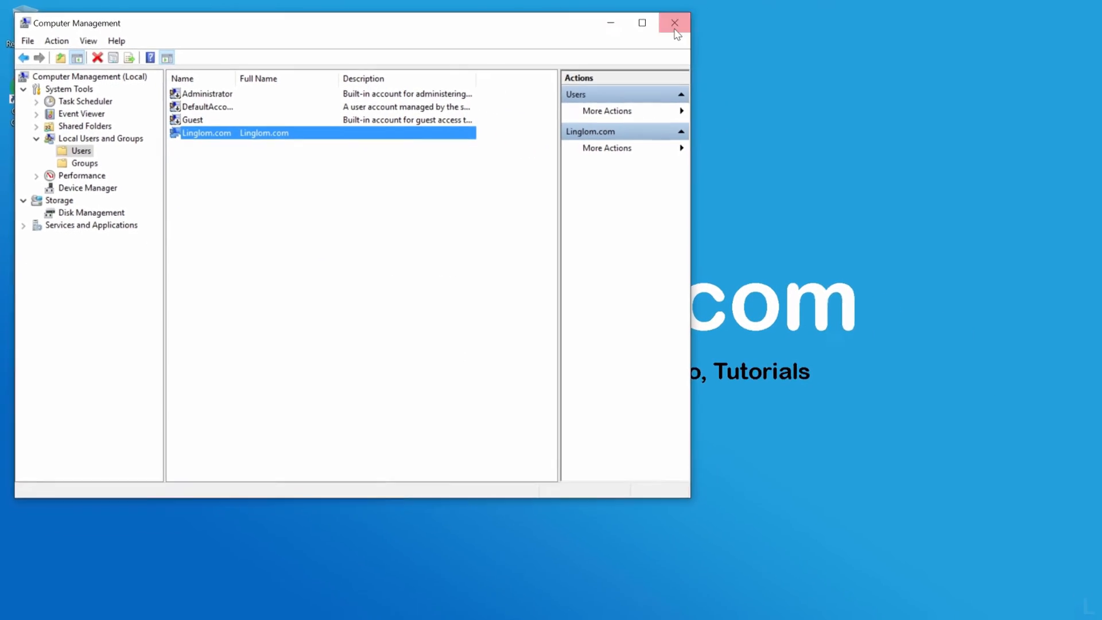
Close Computer Management and restart the computer from the Start menu
click(673, 23)
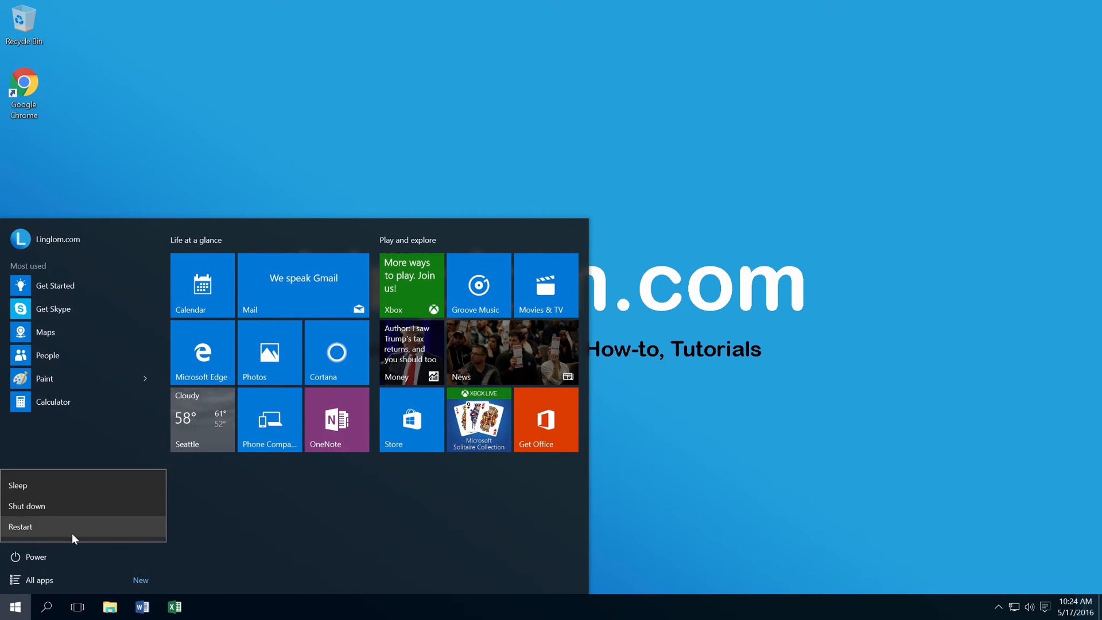
click(20, 527)
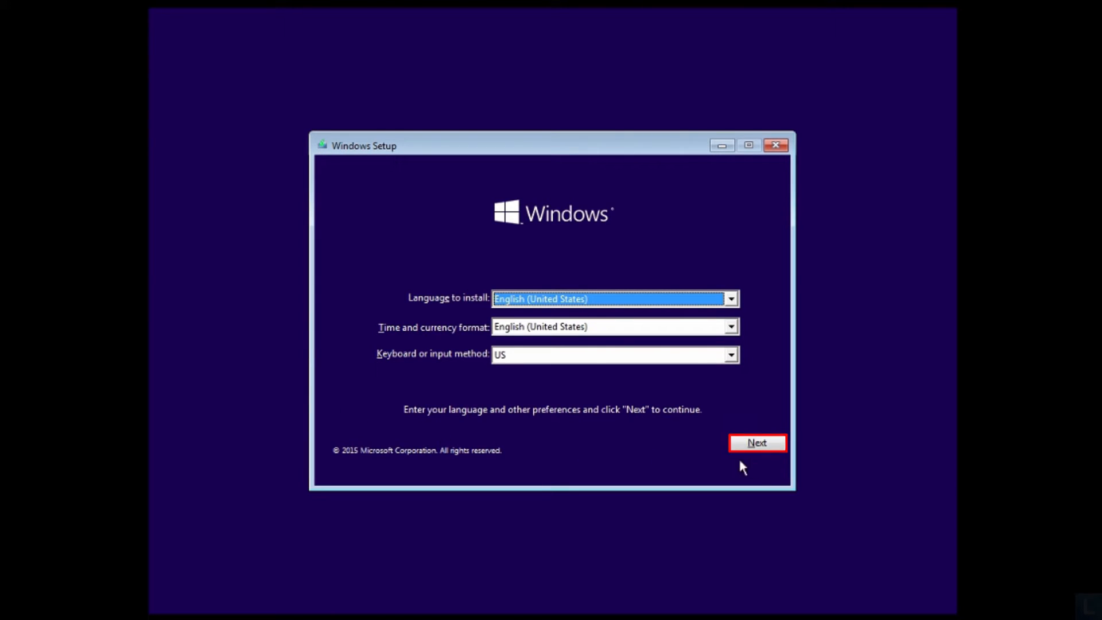
Continue past the language screen and enter the computer repair tools
click(756, 443)
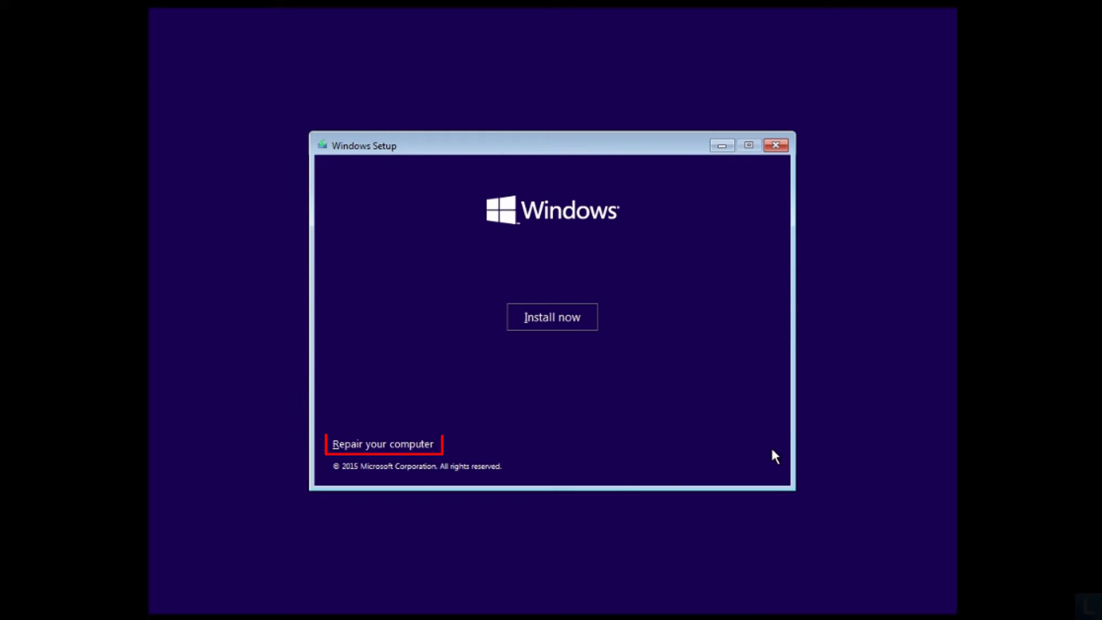
click(383, 443)
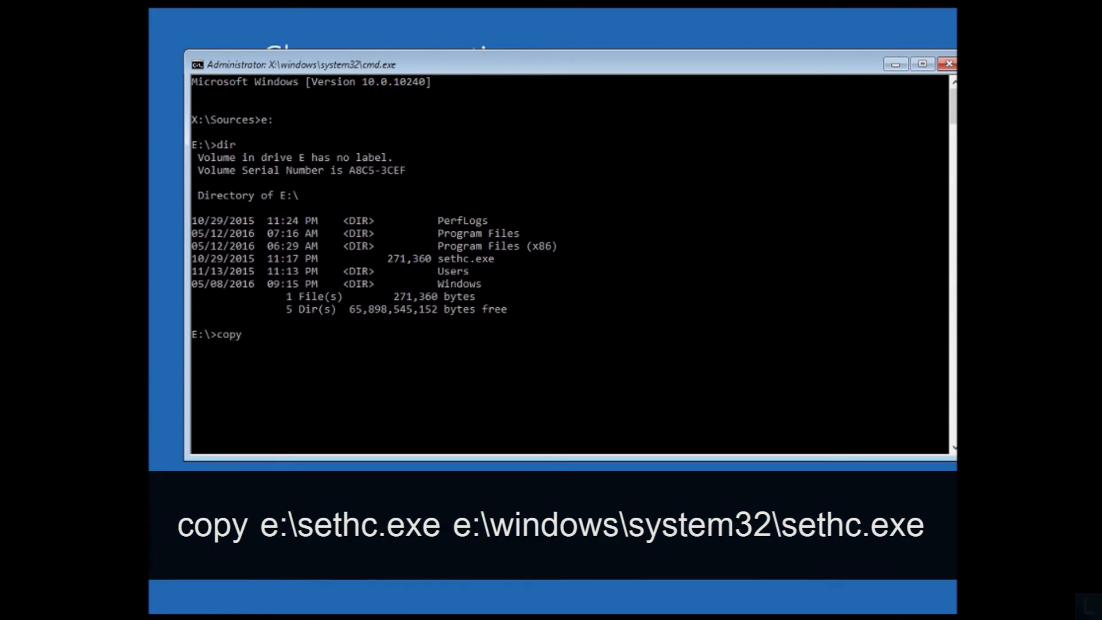
Copy e:\sethc.exe back over e:\windows\system32\sethc.exe, confirming the overwrite with y
text(e:\sethc.exe)
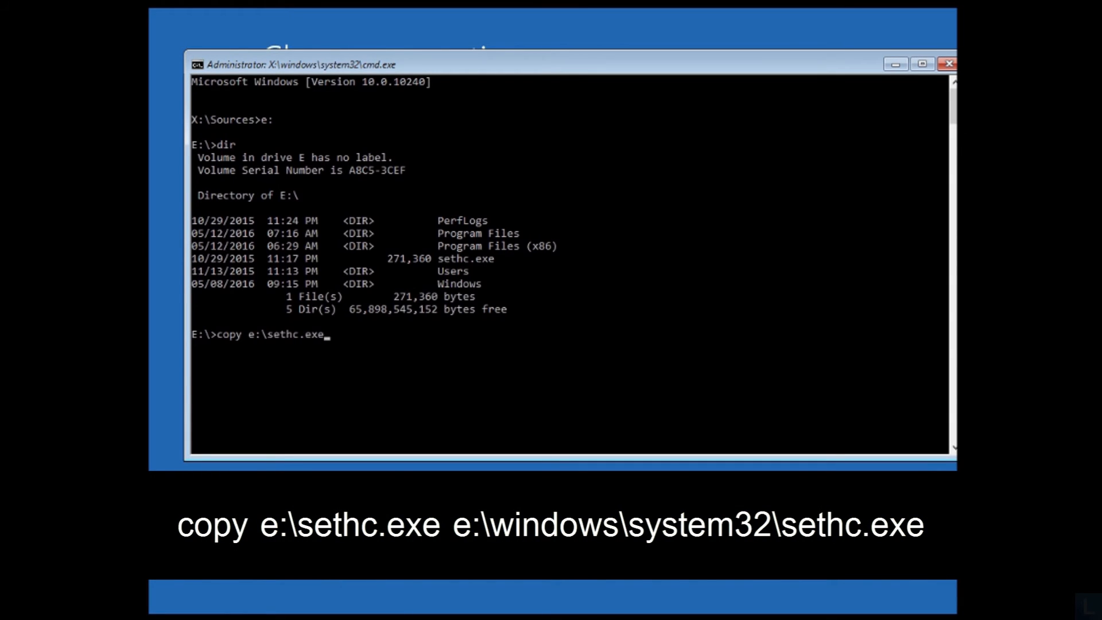
text(e:\windows\system32\sethc.exe)
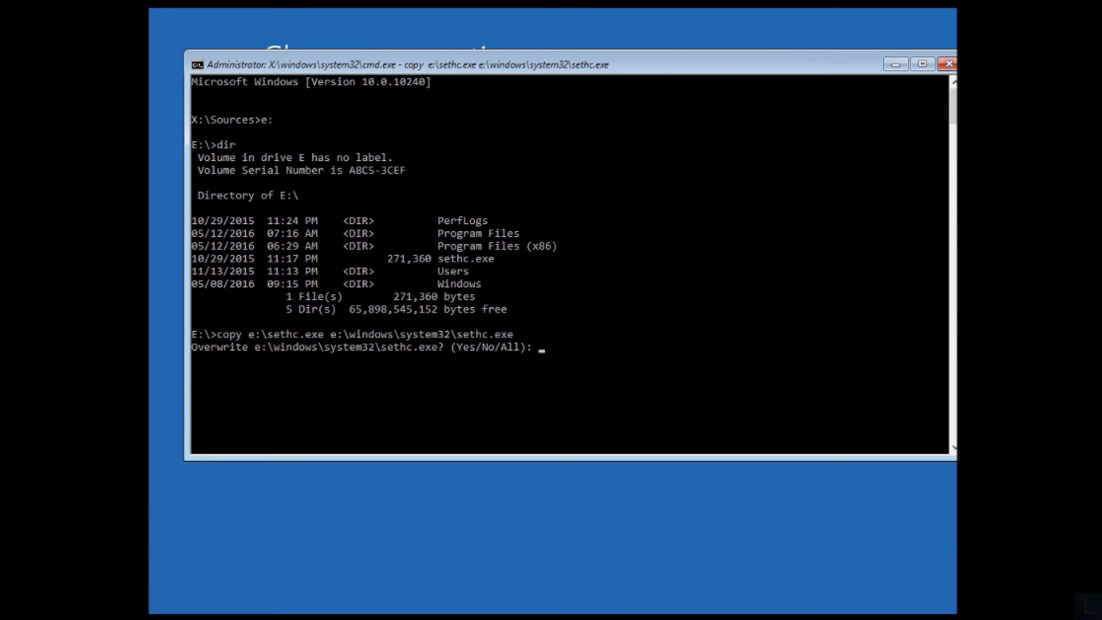
text(y)
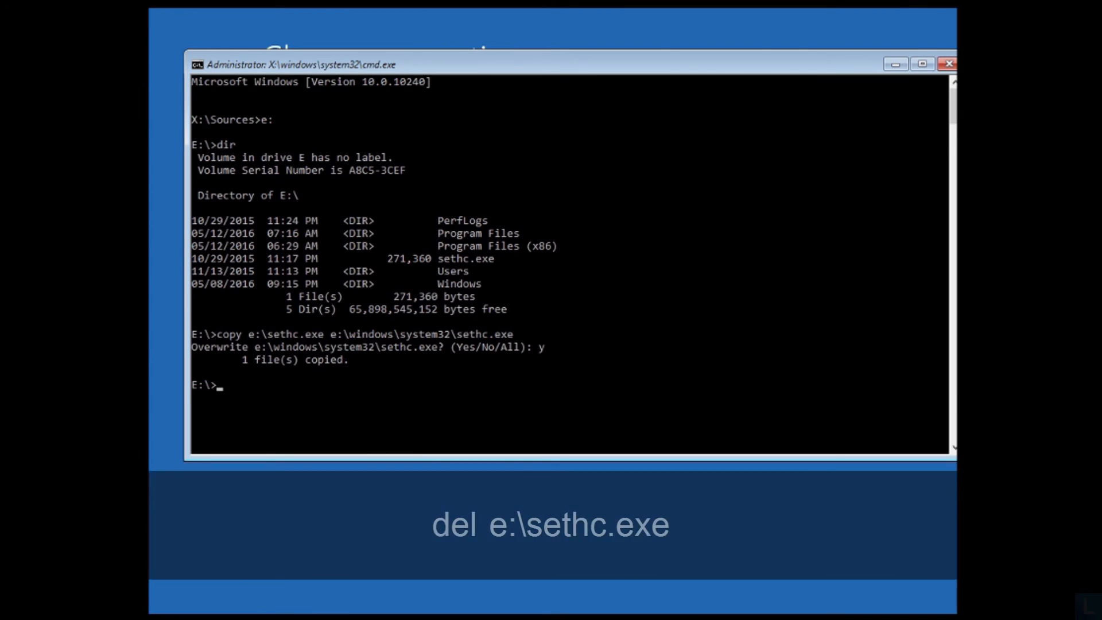
Delete the backup e:\sethc.exe and exit Command Prompt back to the recovery menu
text(del e:\set)
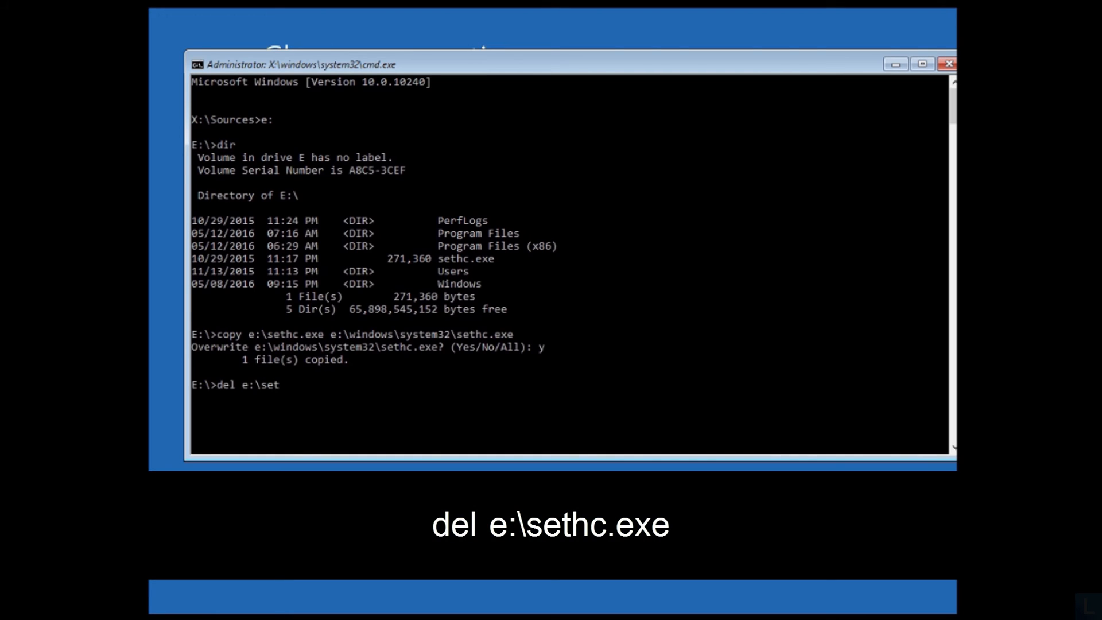
text(hc.exe)
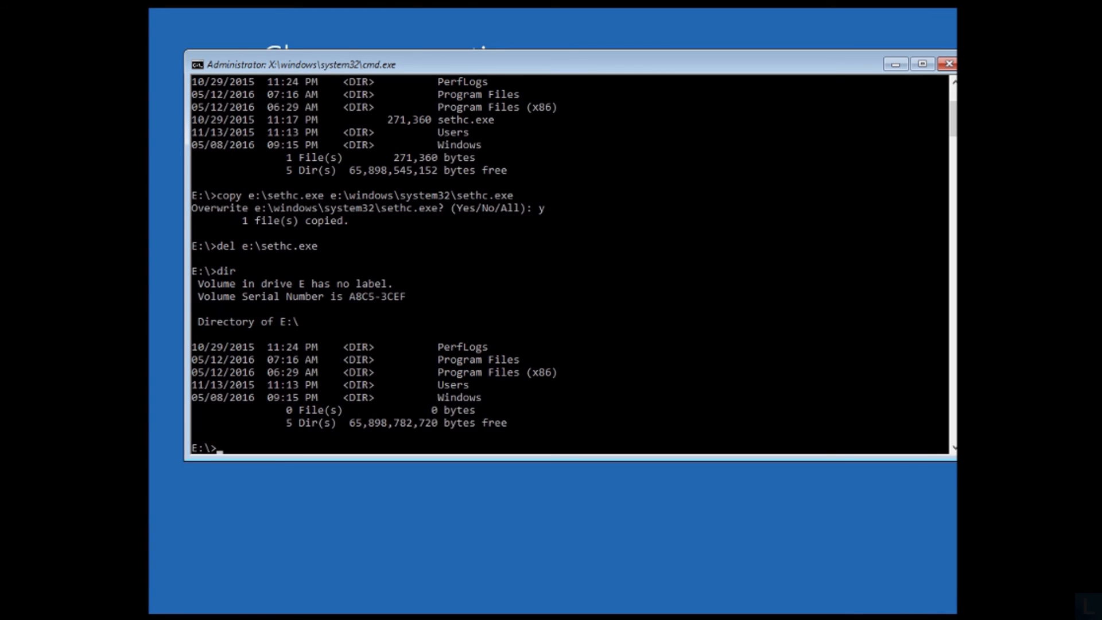
text(exit)
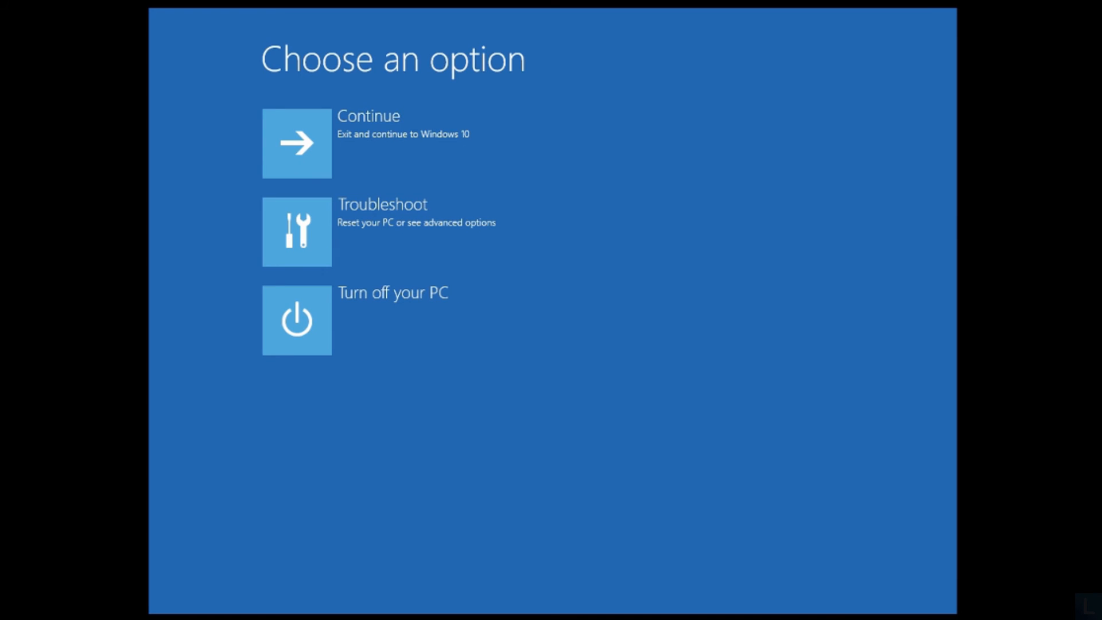
mouse_move(476, 163)
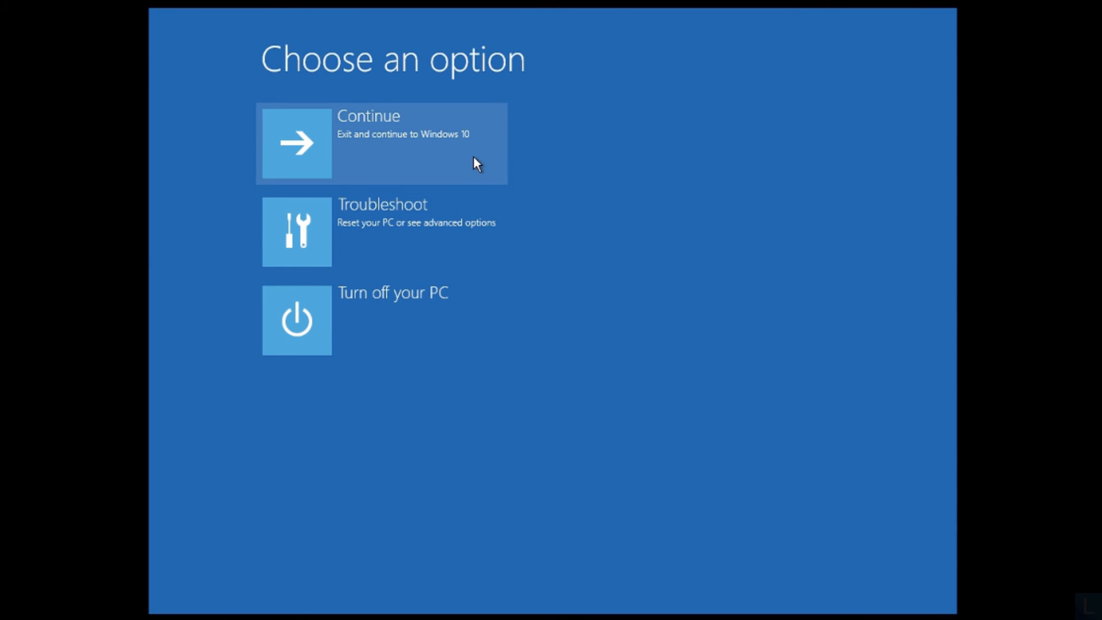
Choose Continue to leave recovery and boot into Windows 10's sign-in screen
click(381, 143)
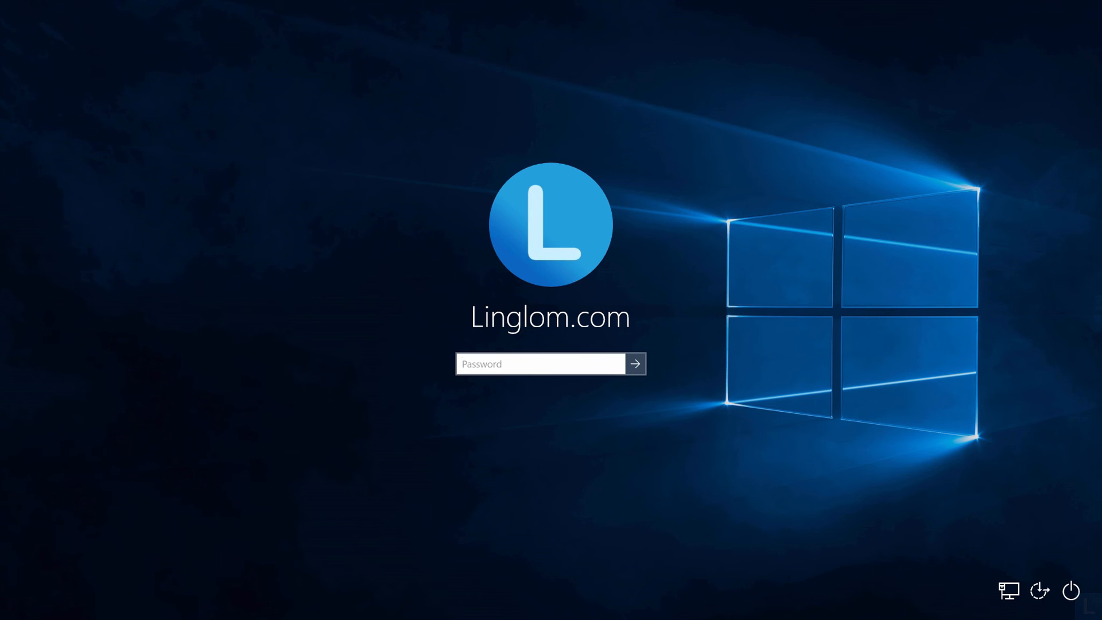
Sign in to the Linglom.com account with the new password and reach the desktop
text(password)
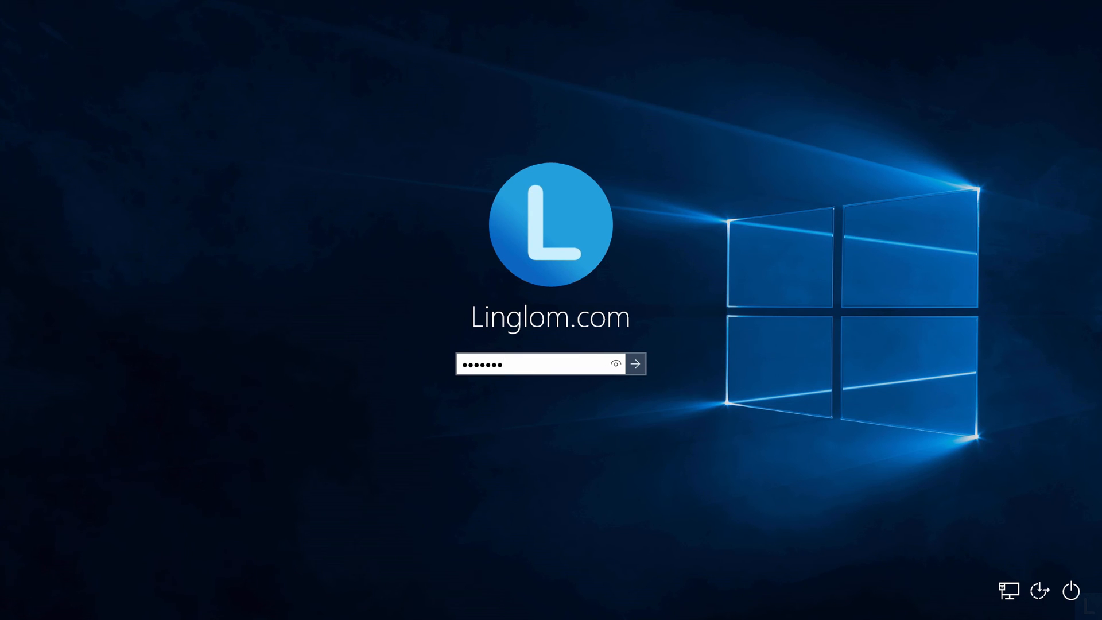
click(634, 364)
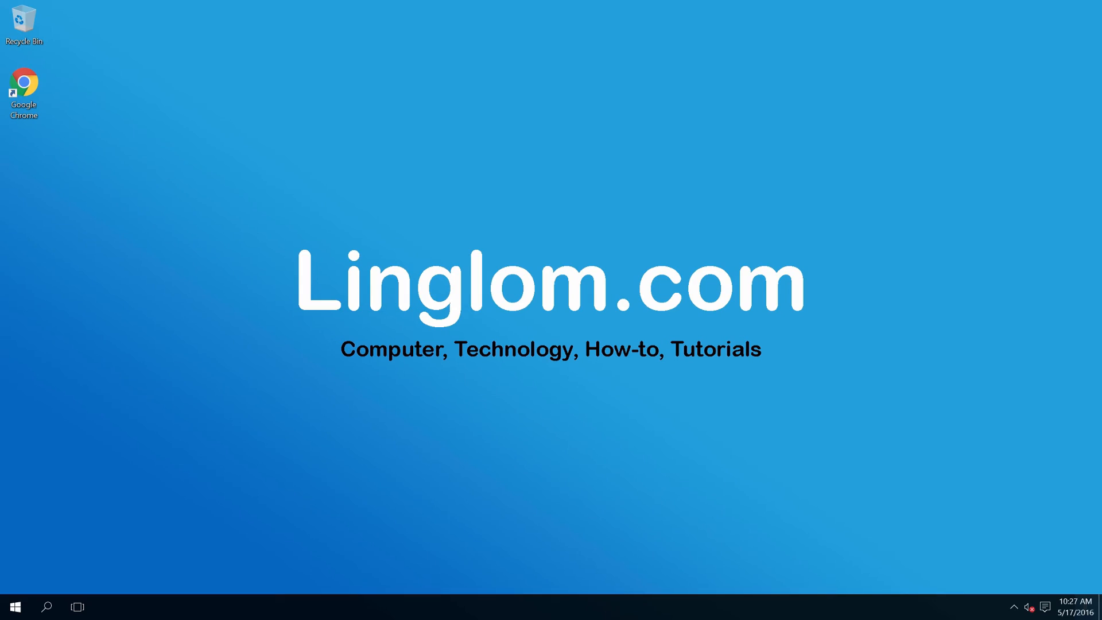